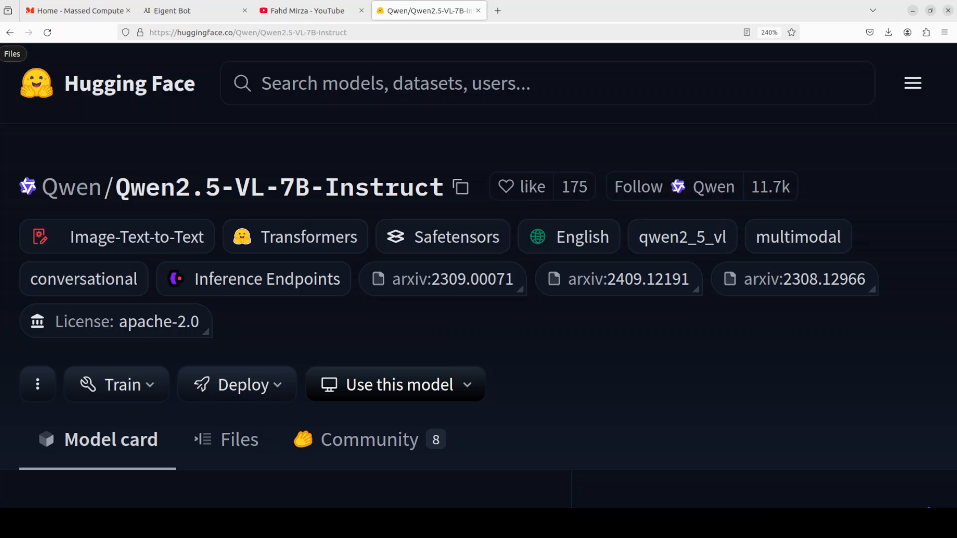
mouse_move(304, 10)
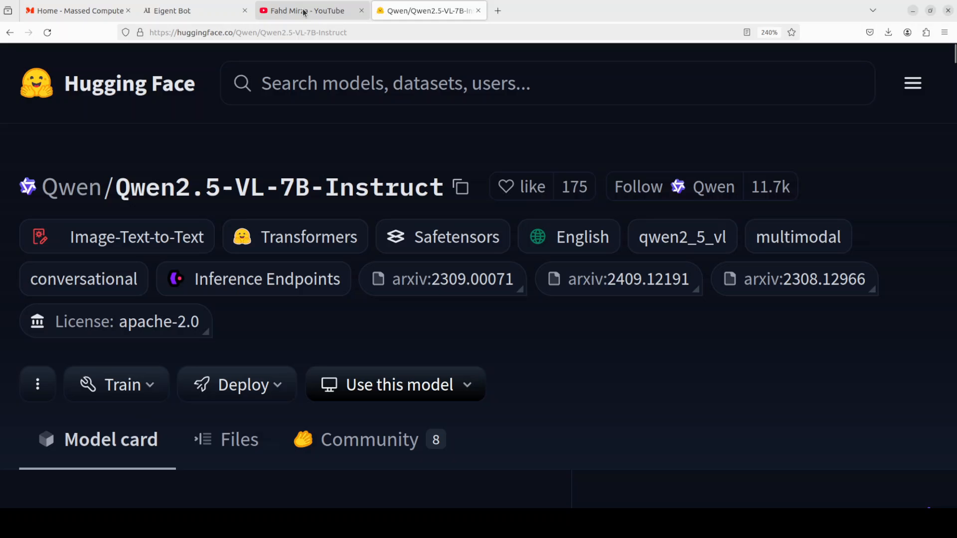
- Show the Fahd Mirza channel's qwen2.5 search results on YouTube
left_click(304, 10)
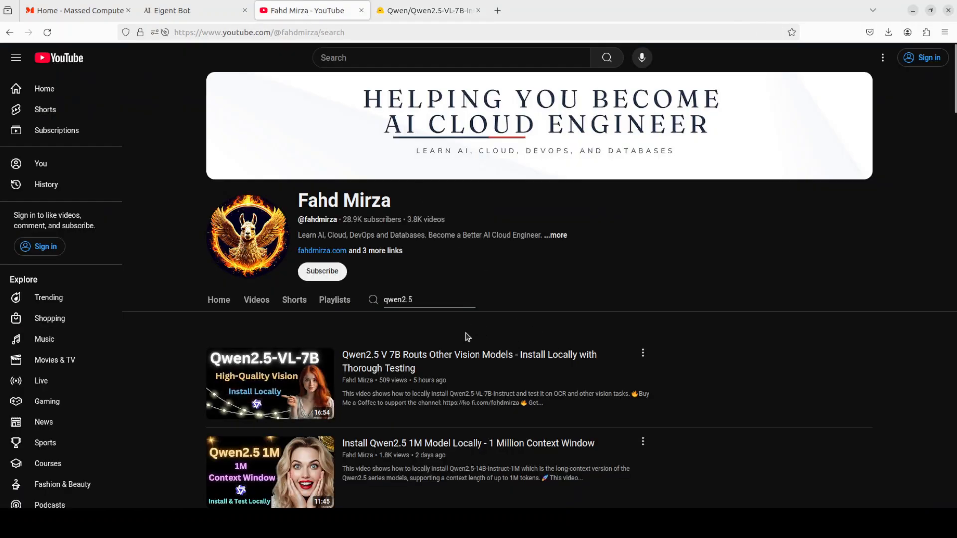
mouse_move(774, 284)
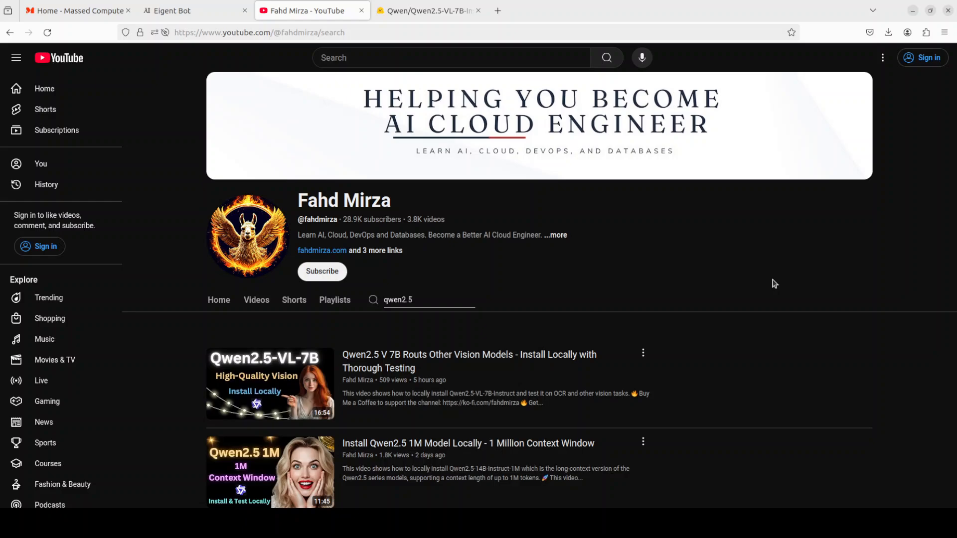
mouse_move(461, 72)
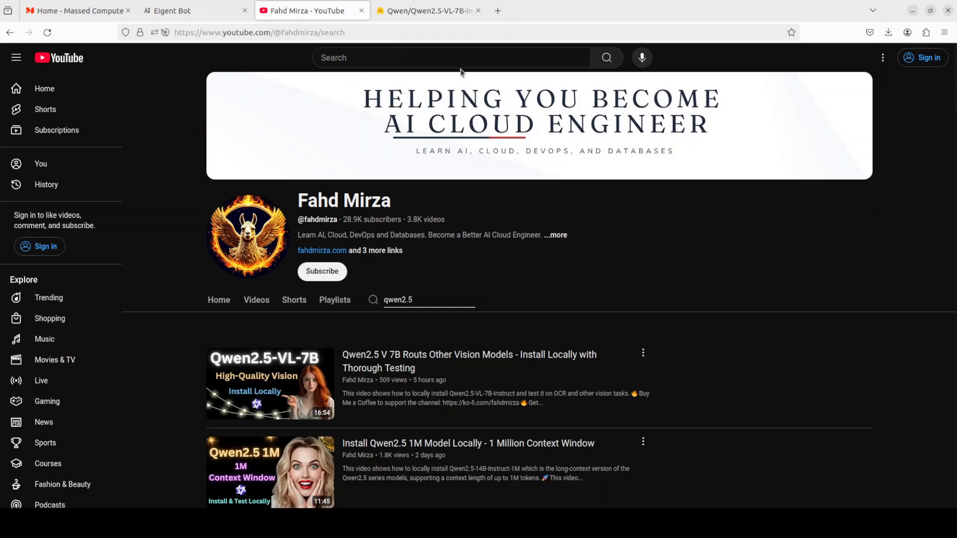
- Switch back to the Qwen2.5-VL-7B-Instruct model card tab on Hugging Face
left_click(429, 11)
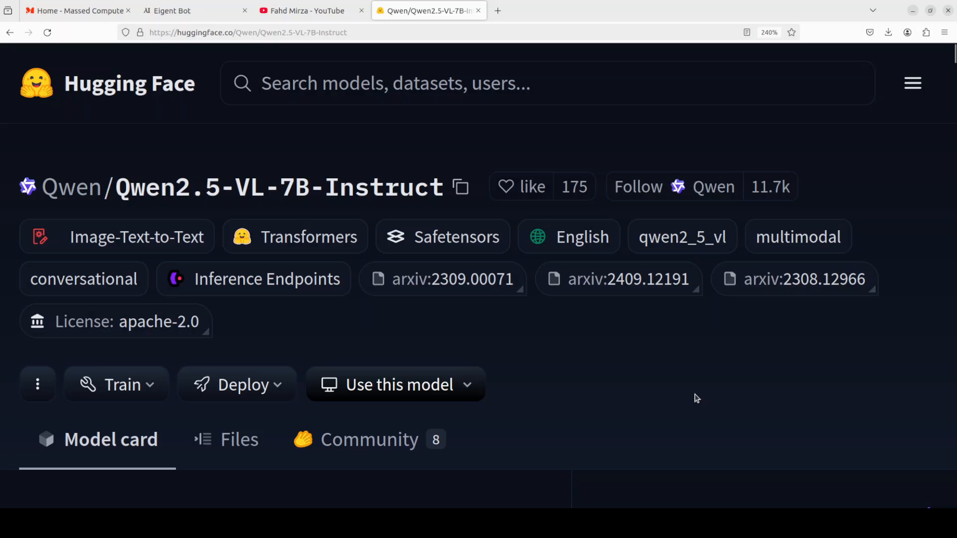
mouse_move(699, 394)
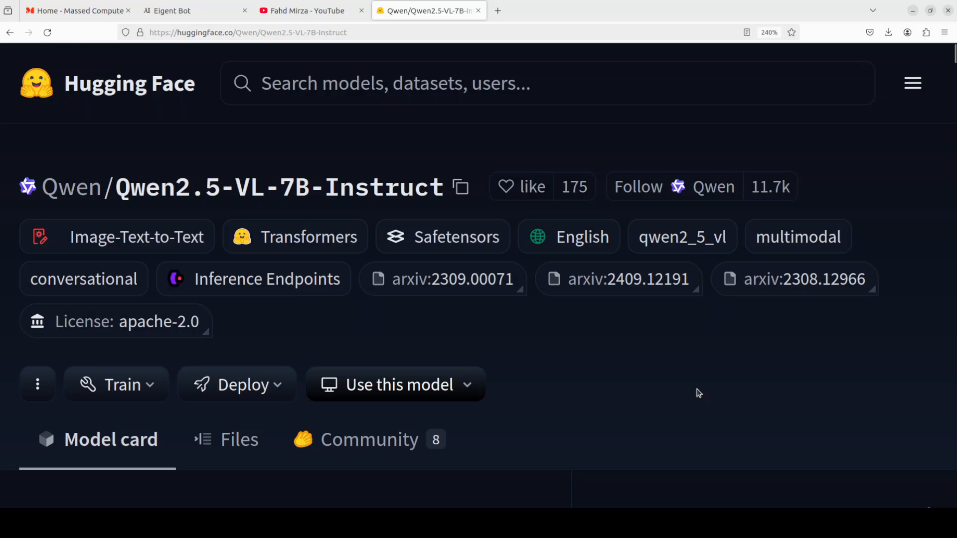
mouse_move(620, 350)
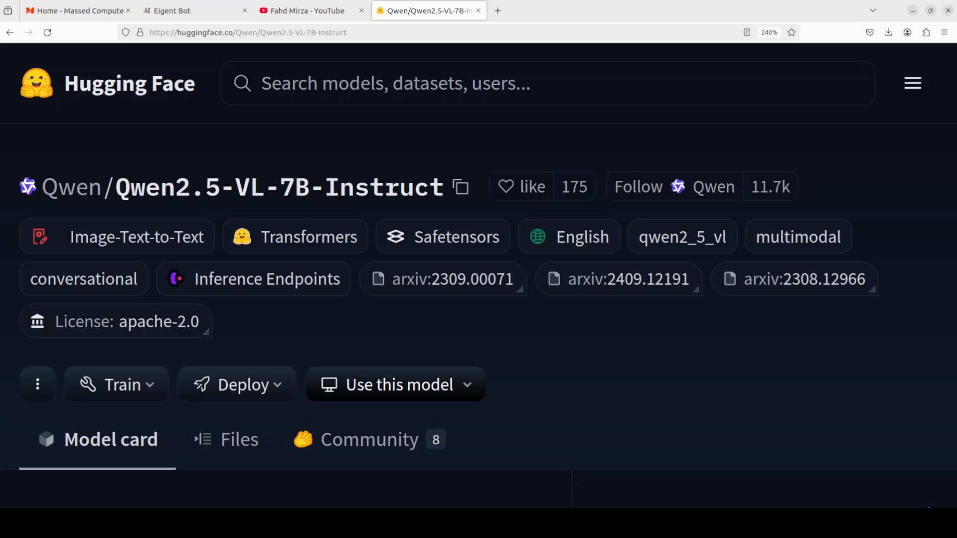
- Return to the YouTube tab with the Qwen2.5-VL-7B video listed first
left_click(308, 11)
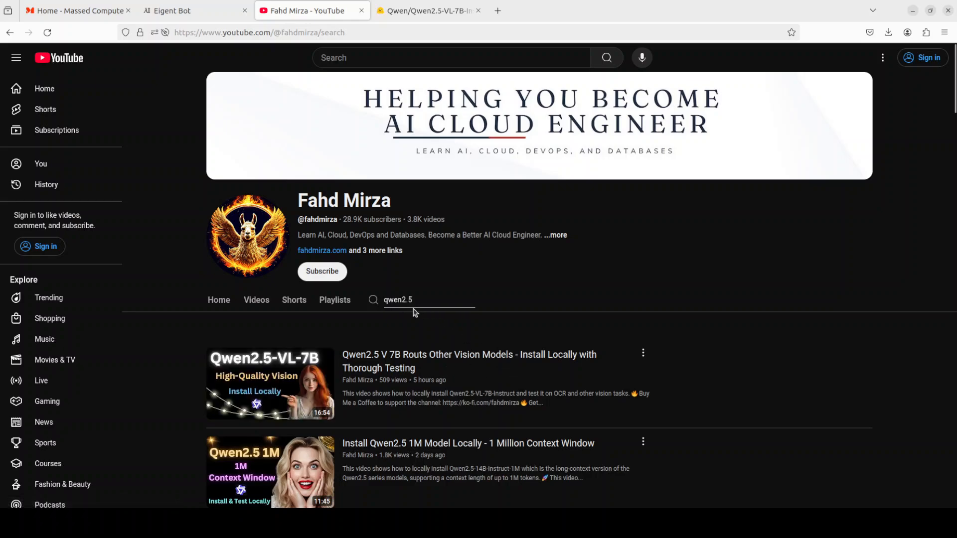
mouse_move(667, 313)
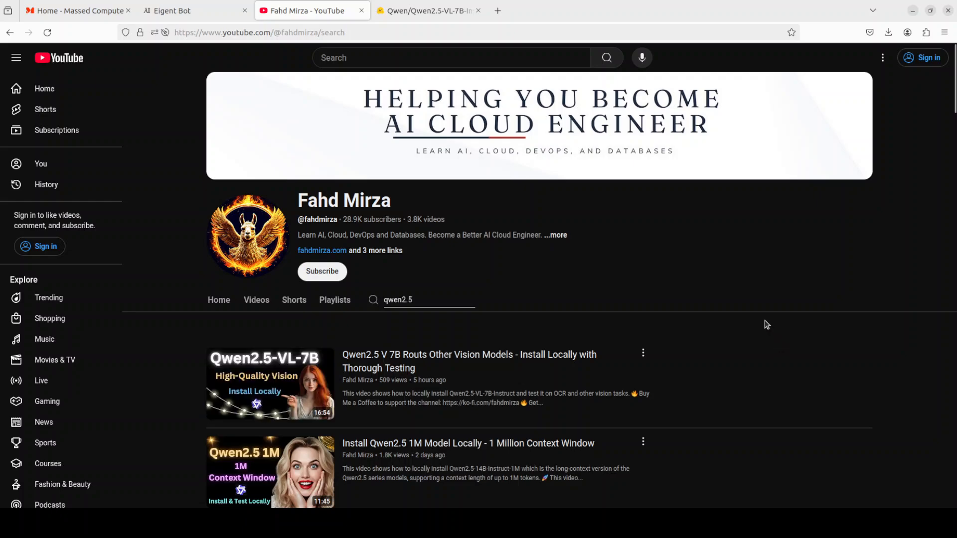
mouse_move(177, 135)
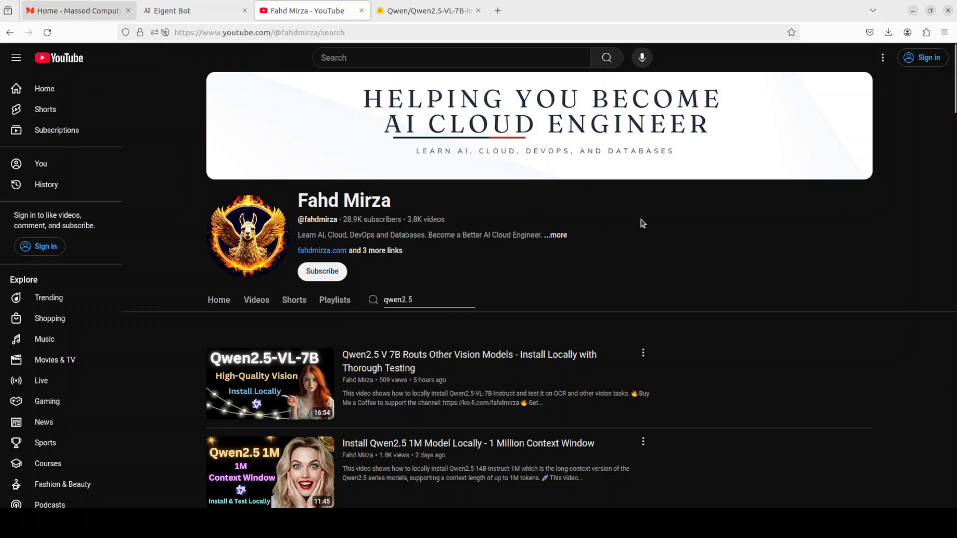
- Switch to the Massed Compute homepage tab offering GPU and CPU instances
left_click(78, 11)
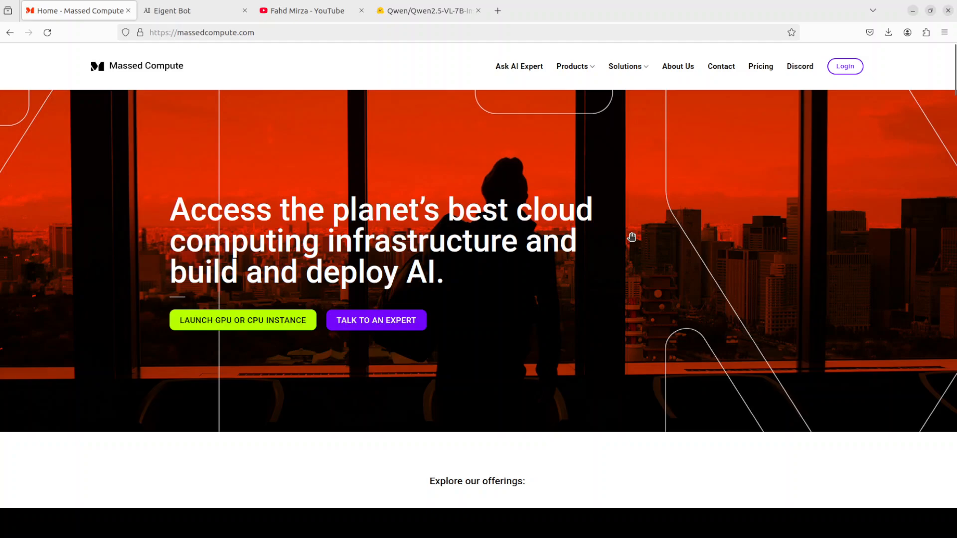
mouse_move(612, 244)
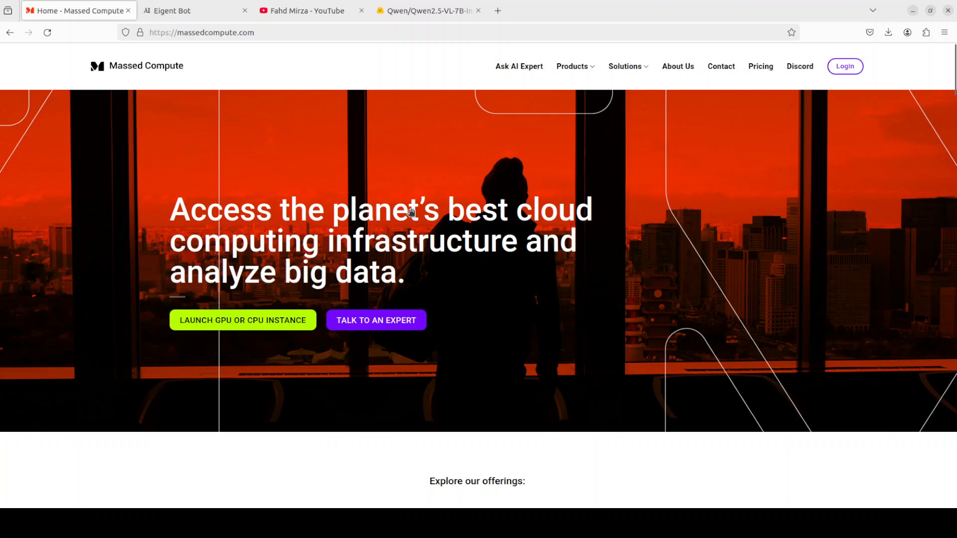
mouse_move(502, 276)
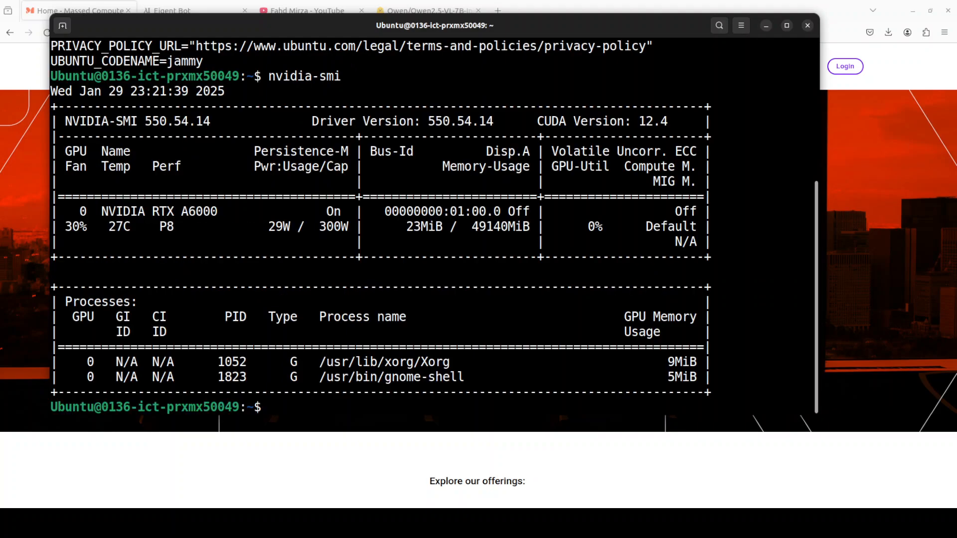
- Paste and run 'conda create -n ai python=3.11 -y && conda activate ai'
right_click(452, 272)
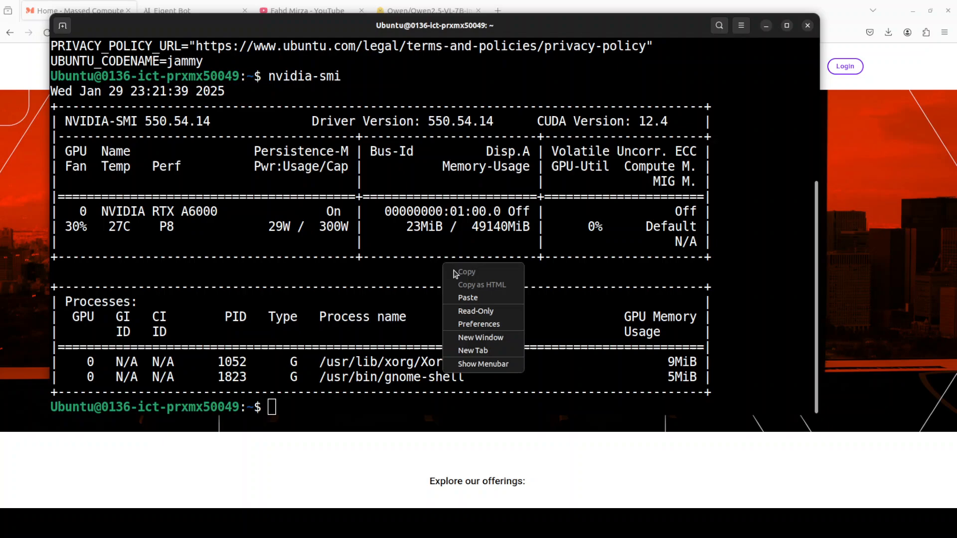
left_click(468, 297)
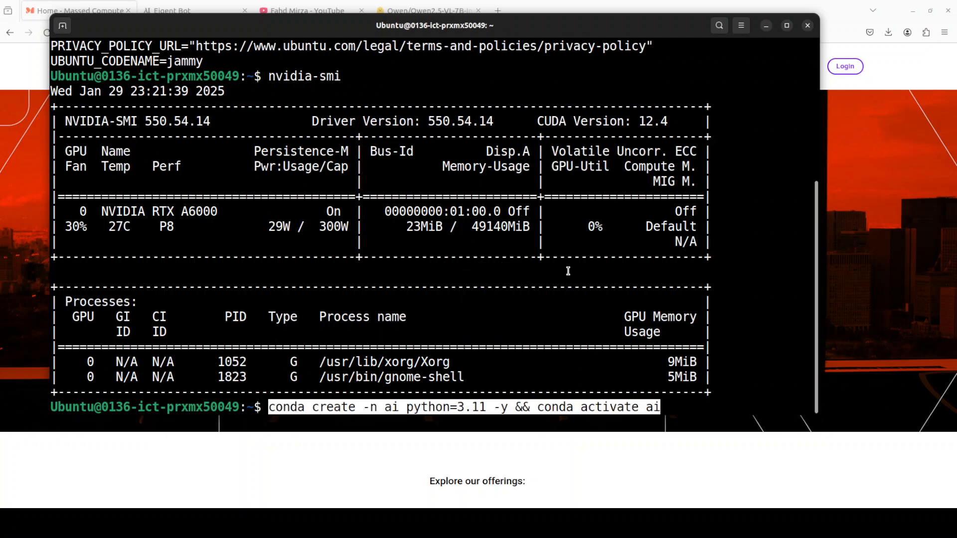
key("Return")
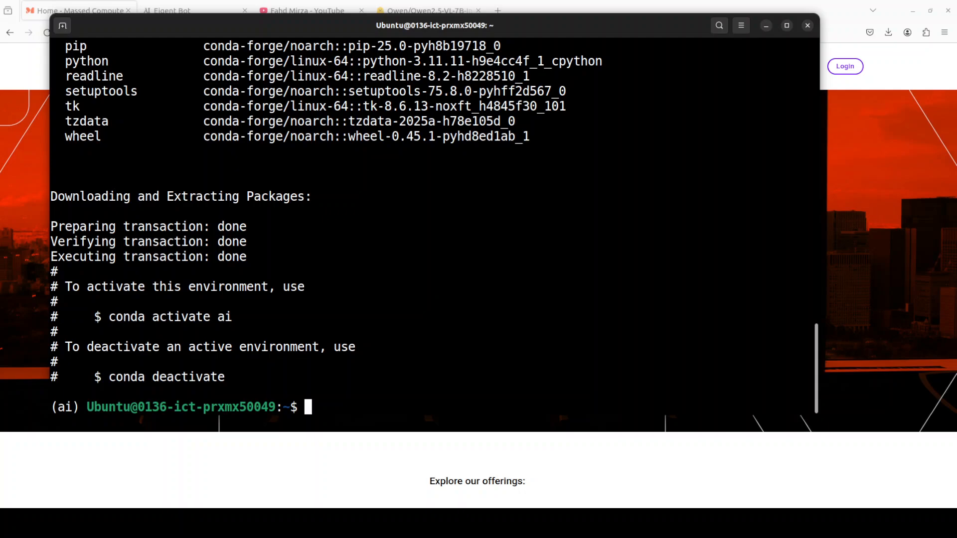
mouse_move(628, 231)
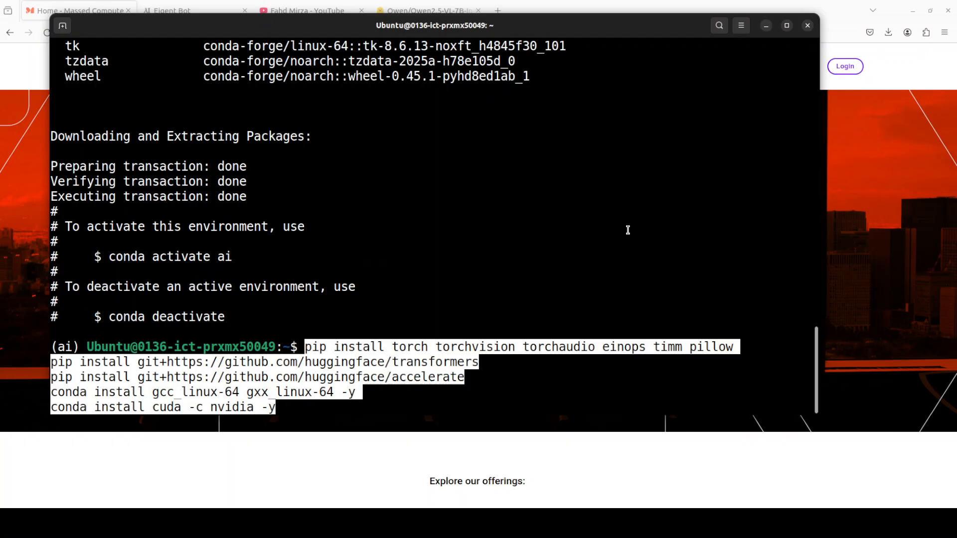
- Run the pip installs for torch, transformers, qwen-vl-utils and flash-attn, then paste notebook install commands
key("Return")
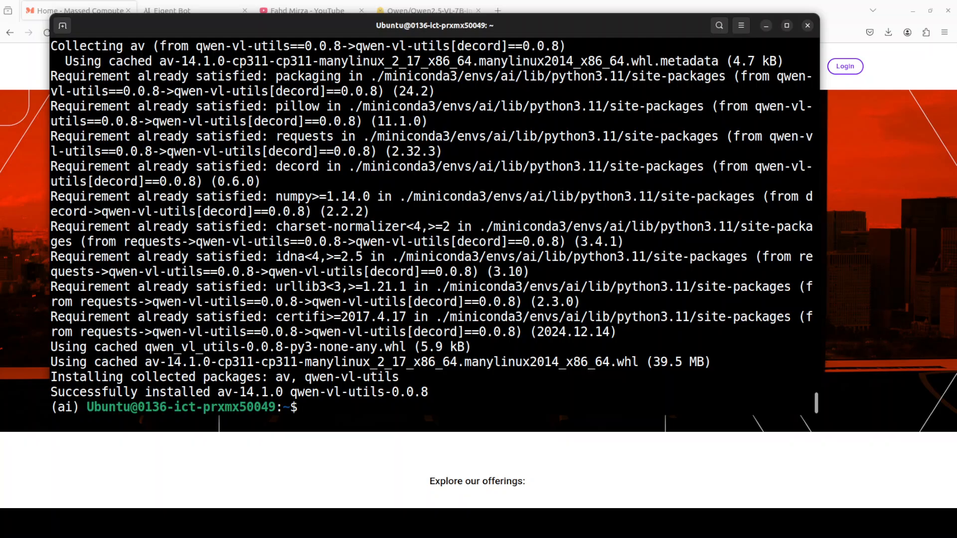
right_click(378, 232)
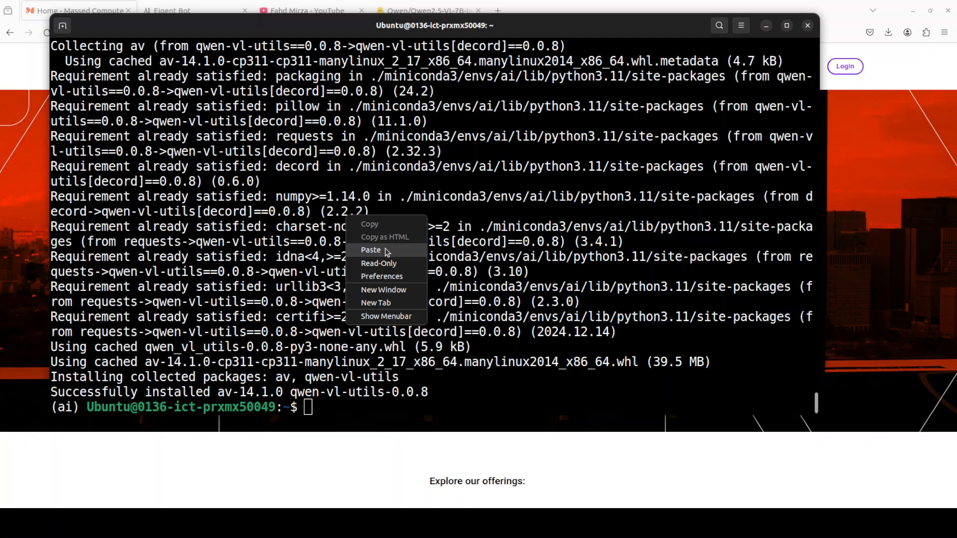
left_click(370, 250)
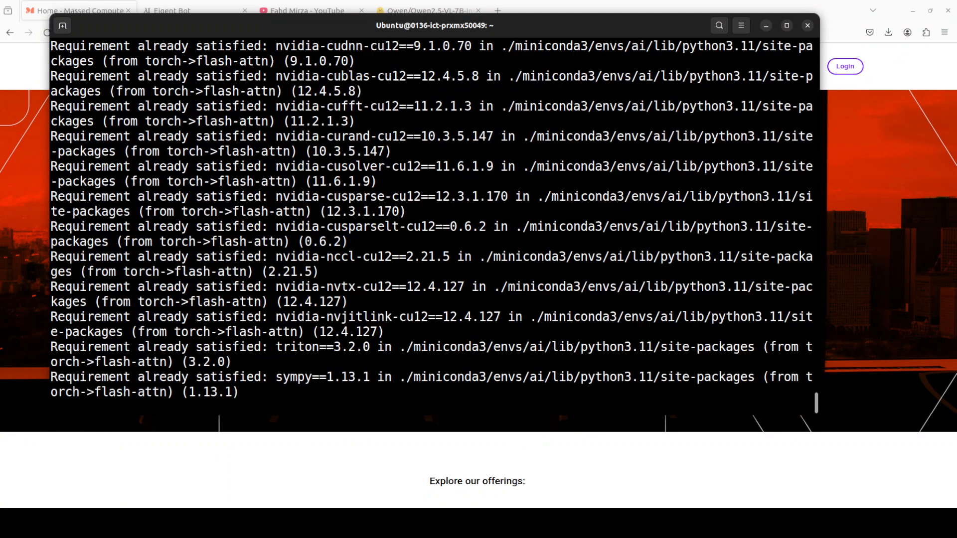
scroll("down", 3)
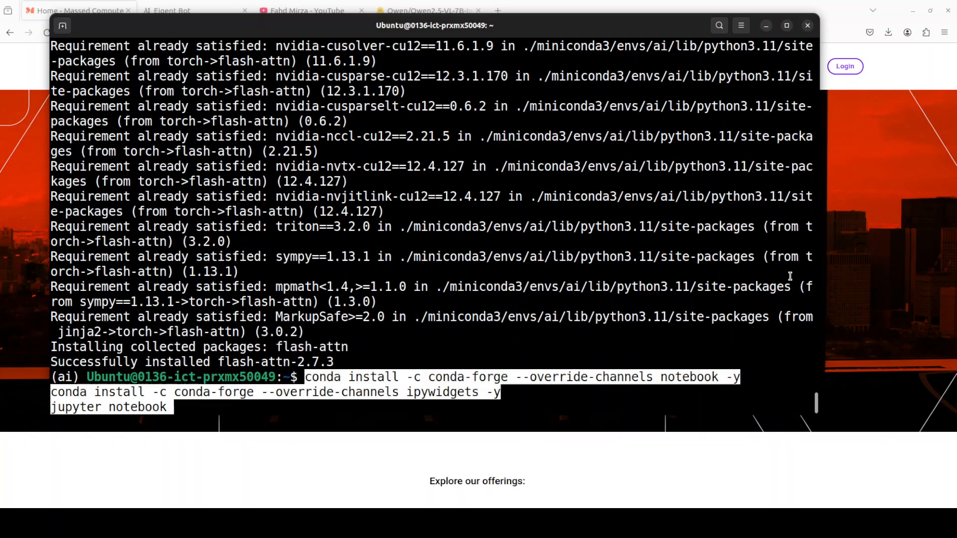
- Install notebook and ipywidgets via conda, then reach the new Untitled12 Jupyter notebook
key("Return")
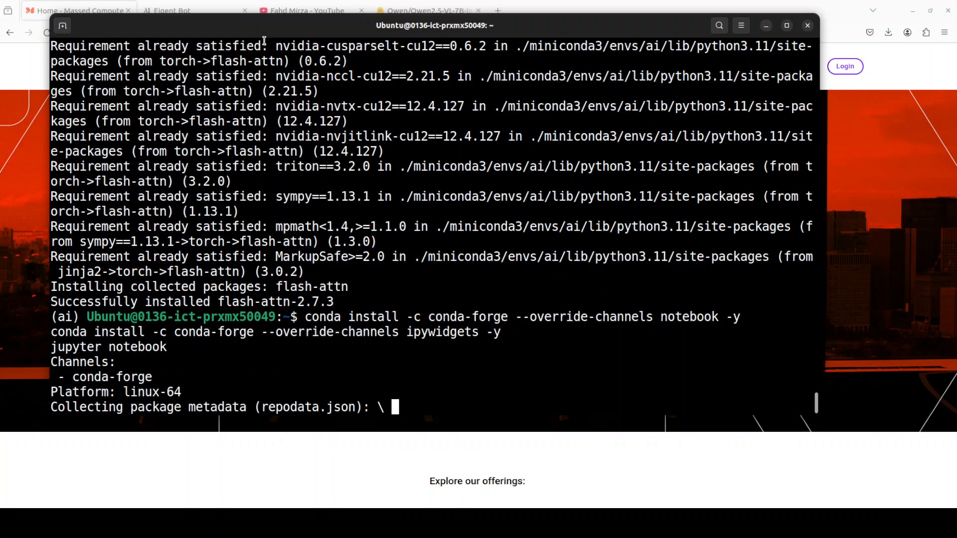
left_click(196, 11)
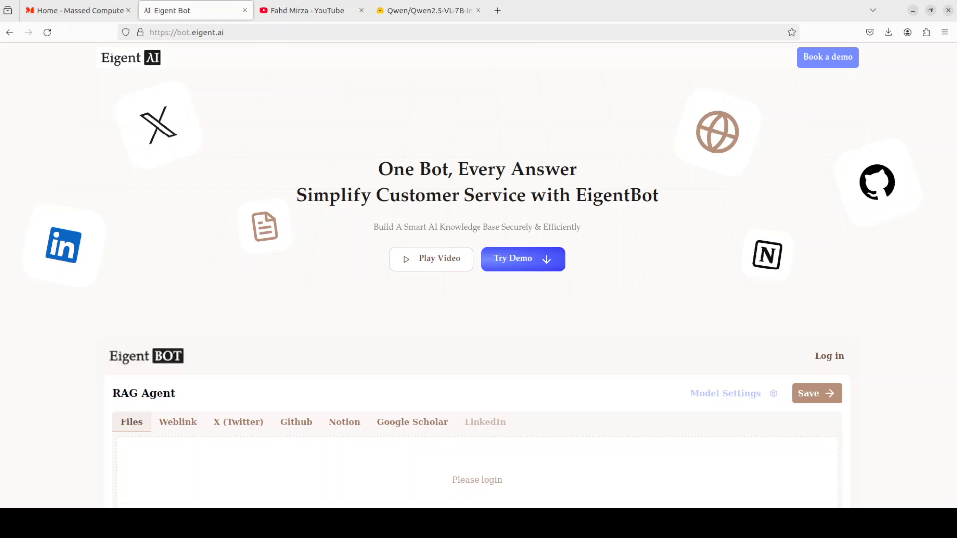
left_click(20, 124)
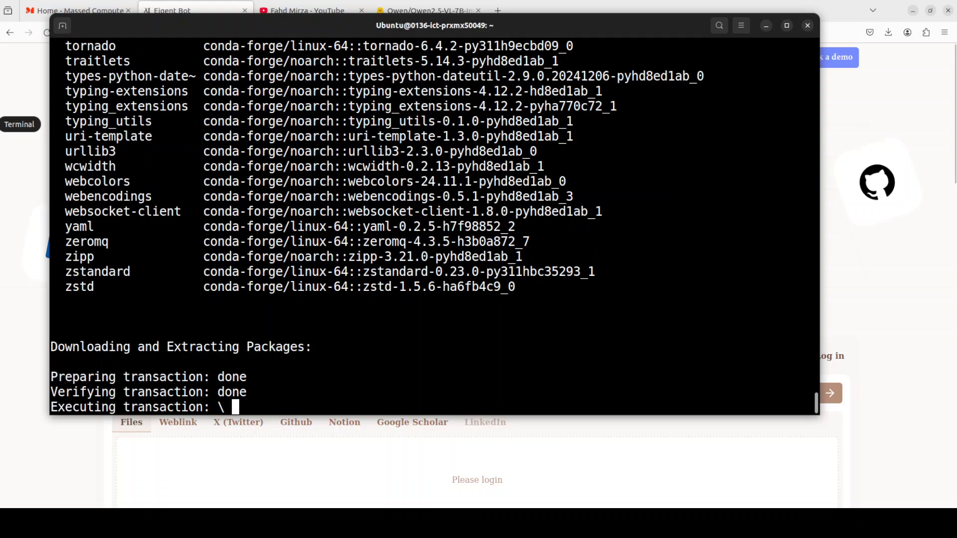
left_click(537, 10)
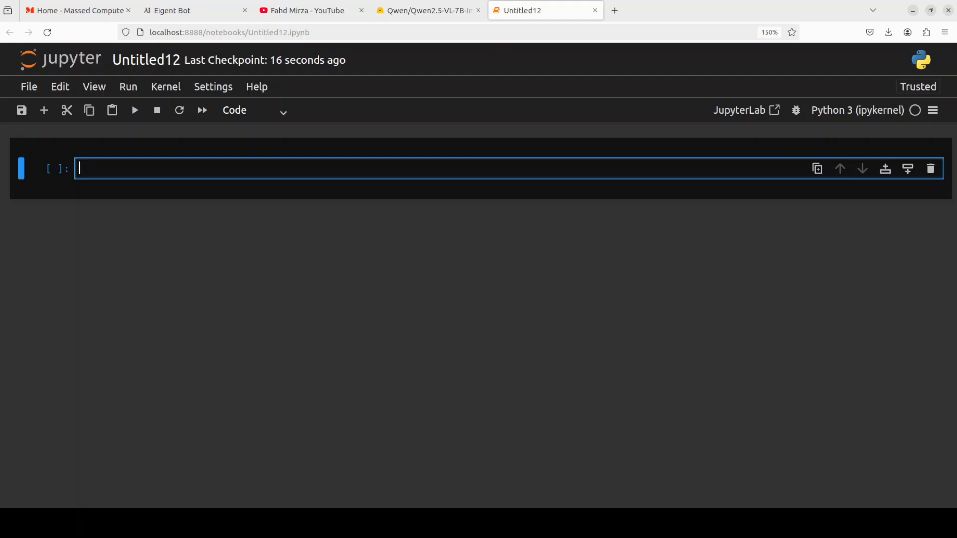
- Type the Qwen2_5_VLForConditionalGeneration and AutoProcessor from_pretrained loading code into the cell
type("from transformers import Qwen2_5_VLForConditionalGeneration, AutoTokenizer, AutoProcessor")
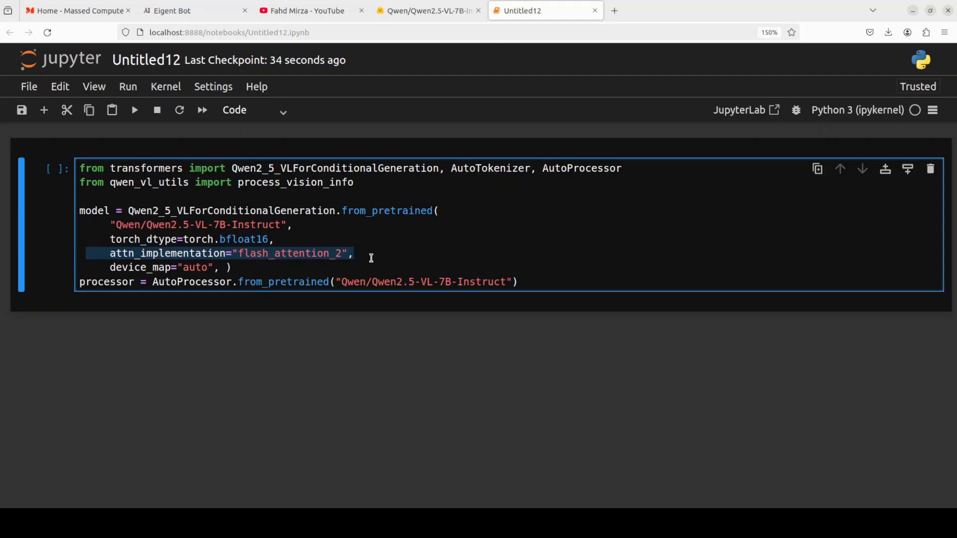
left_click(366, 256)
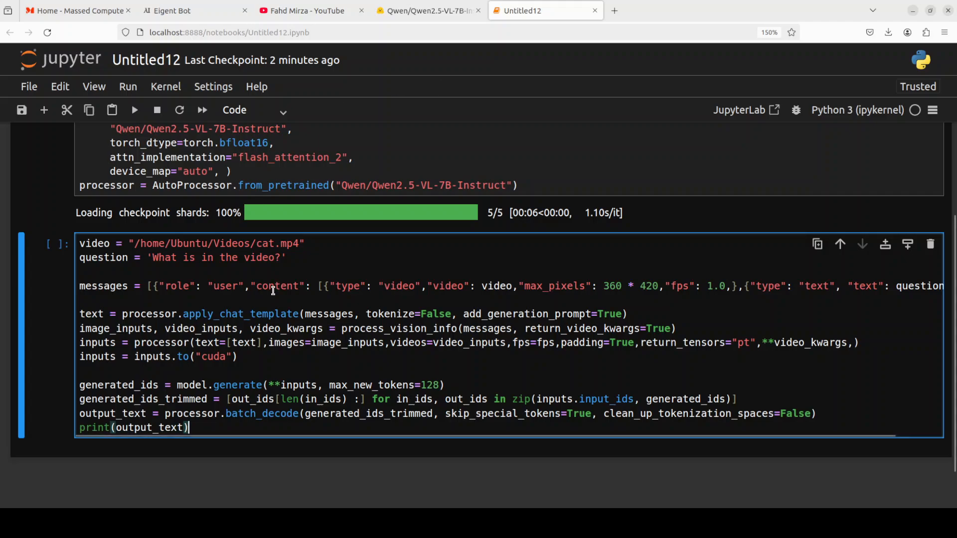
mouse_move(319, 243)
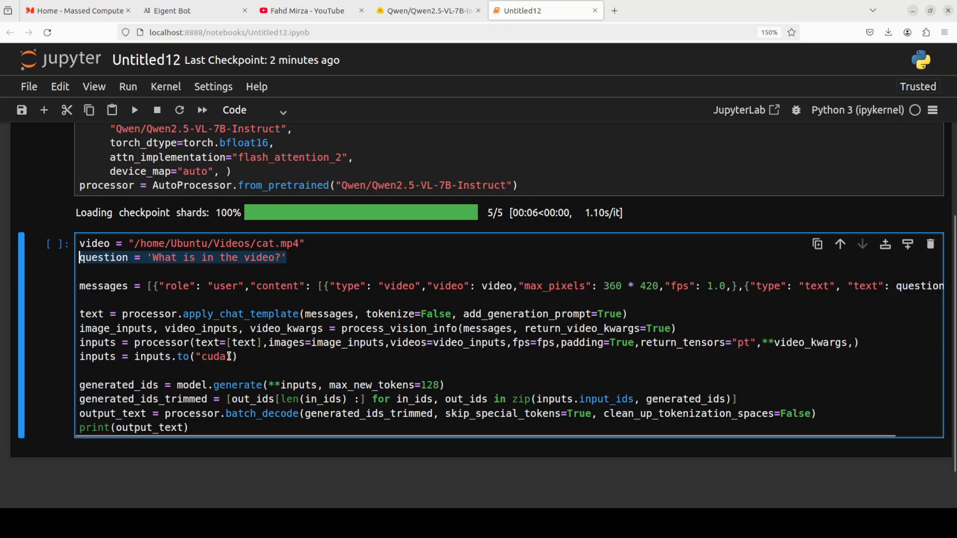
mouse_move(561, 375)
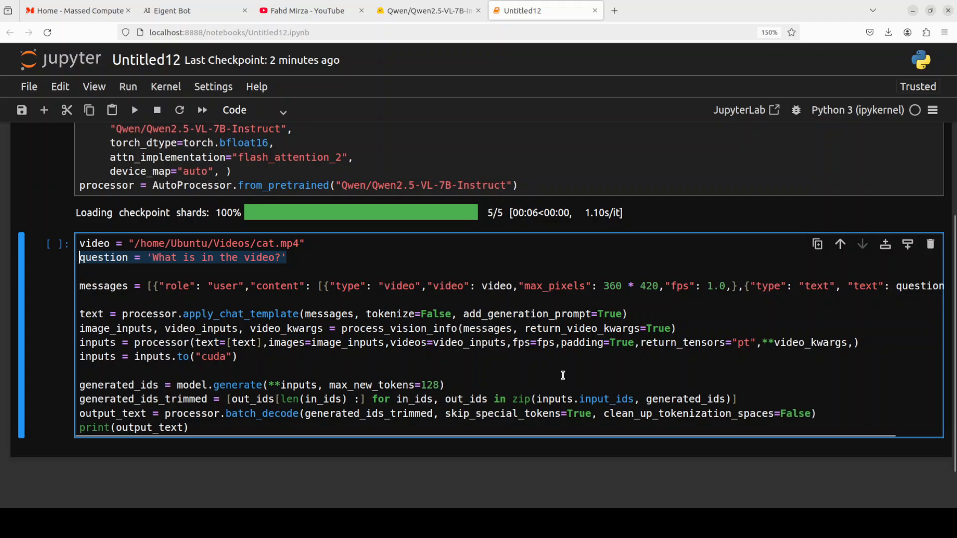
mouse_move(296, 292)
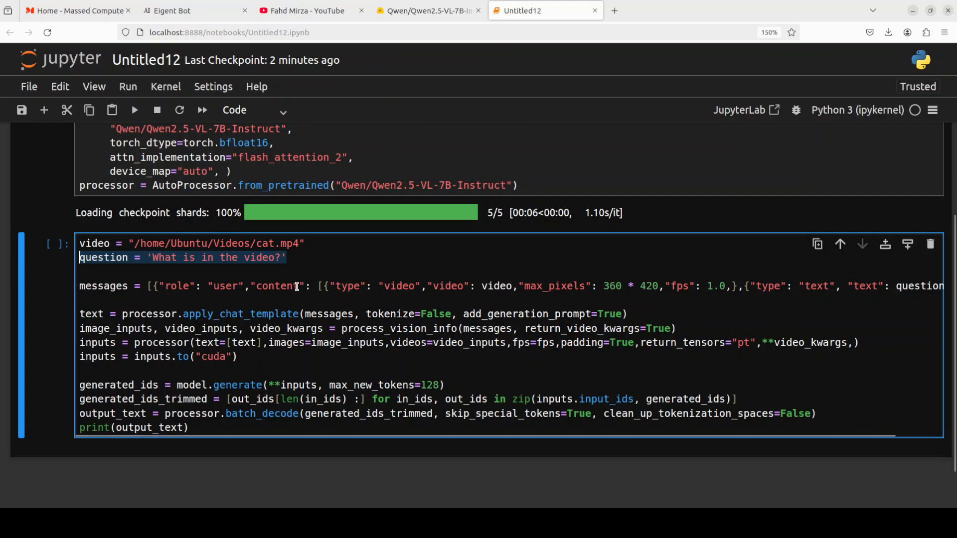
mouse_move(427, 386)
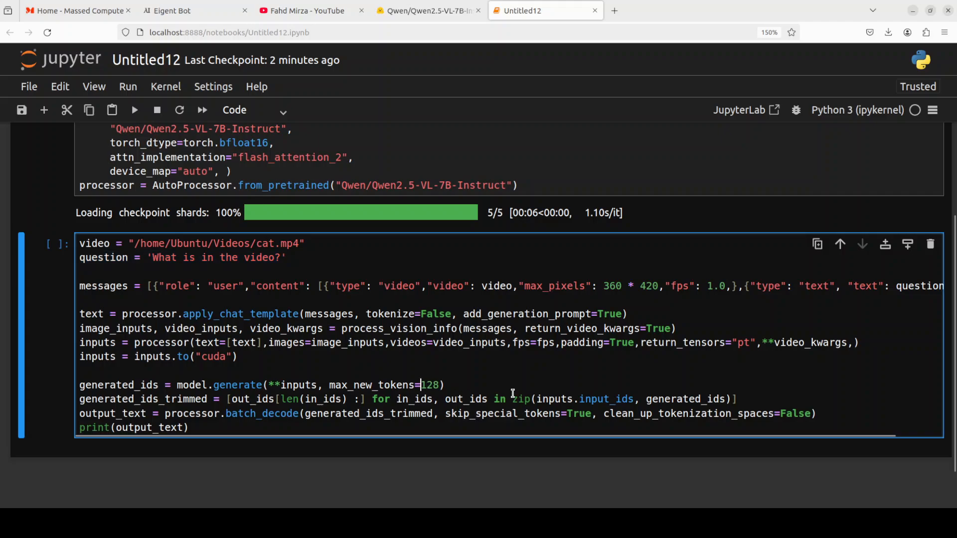
- Change max_new_tokens to 528 in the cat.mp4 video inference cell
type("528")
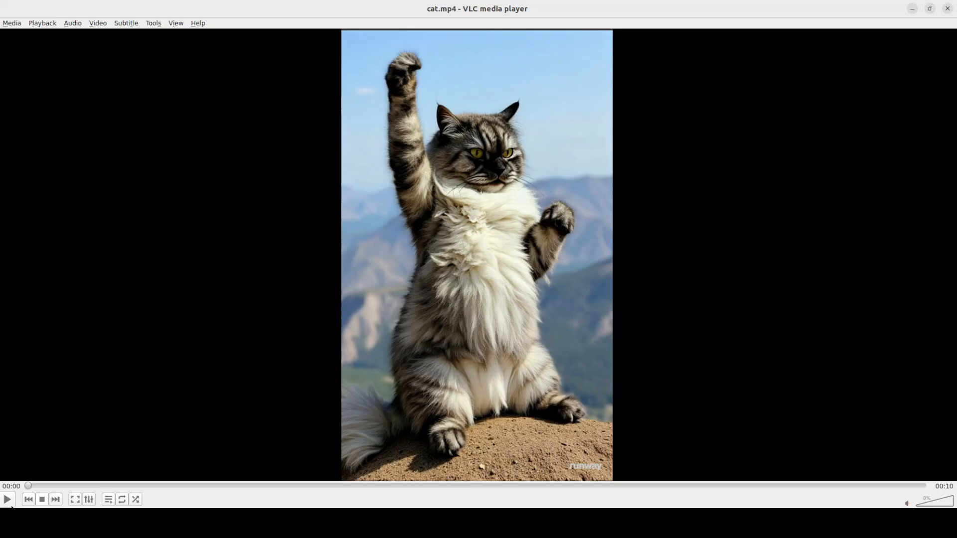
mouse_move(7, 499)
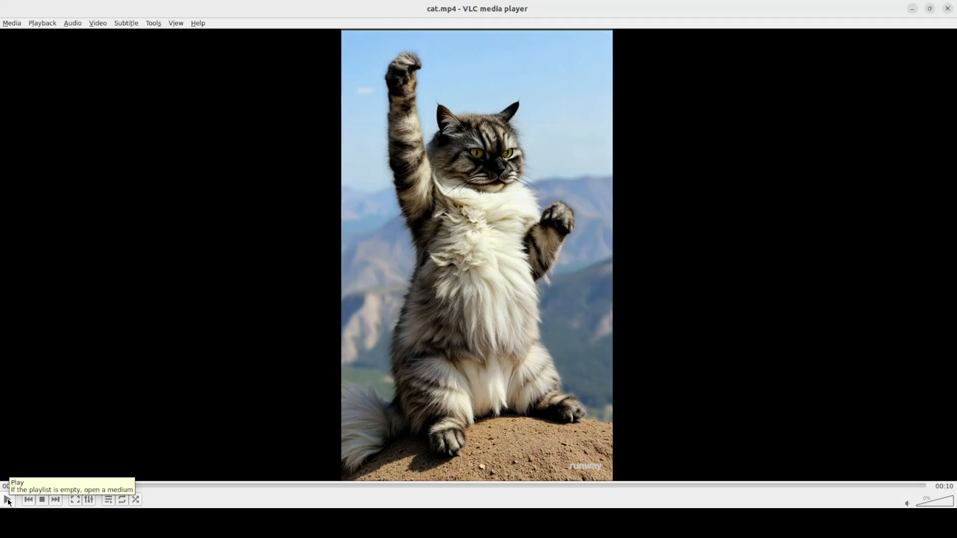
- Play, replay and pause cat.mp4 in VLC, then view the notebook's cat description
left_click(6, 500)
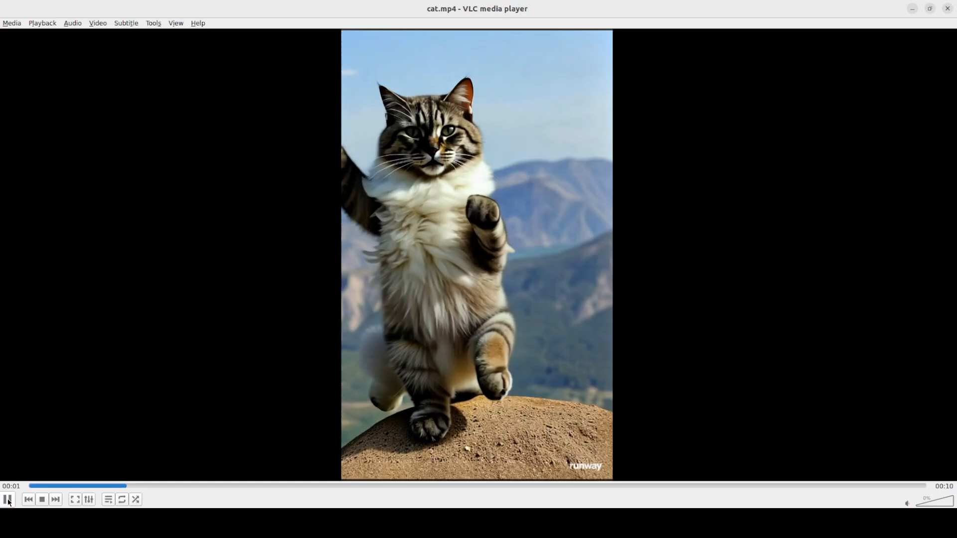
left_click(8, 500)
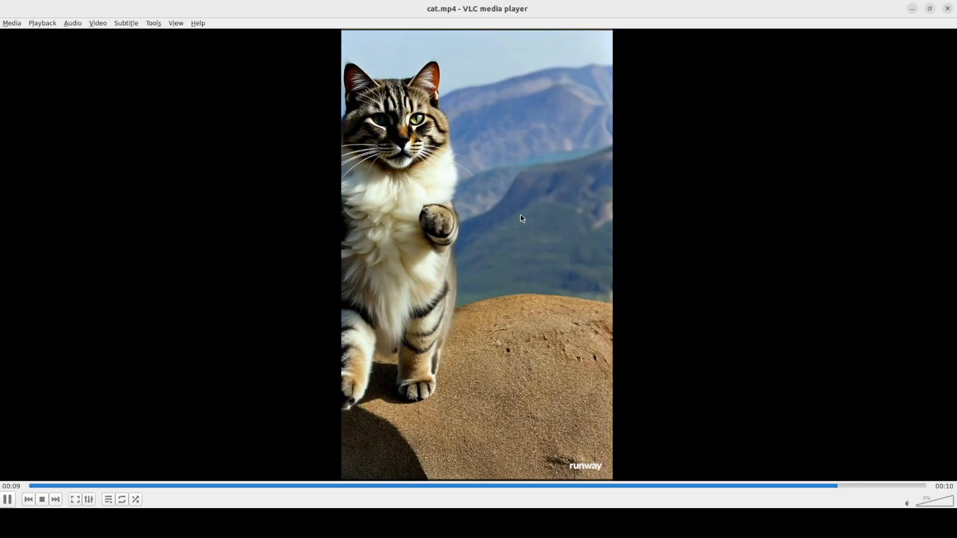
left_click(8, 500)
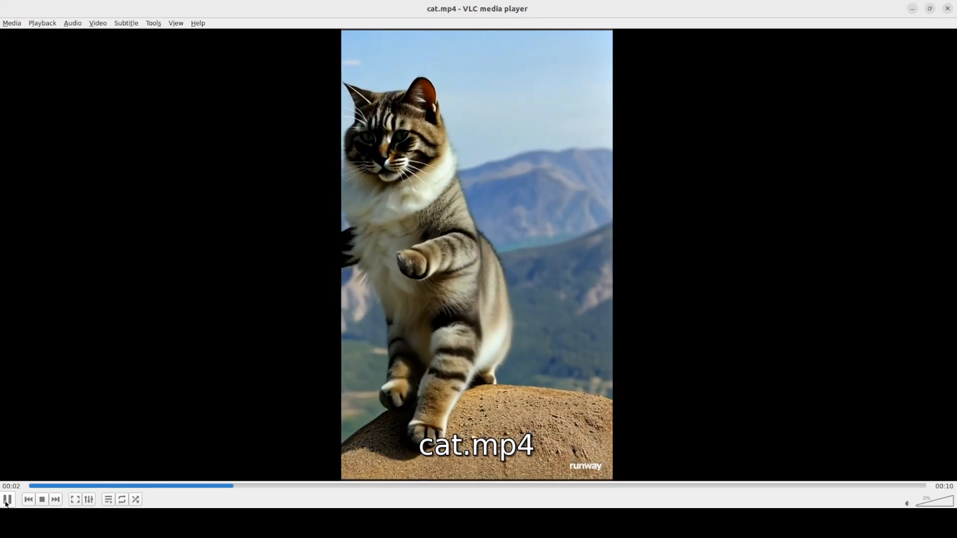
left_click(7, 500)
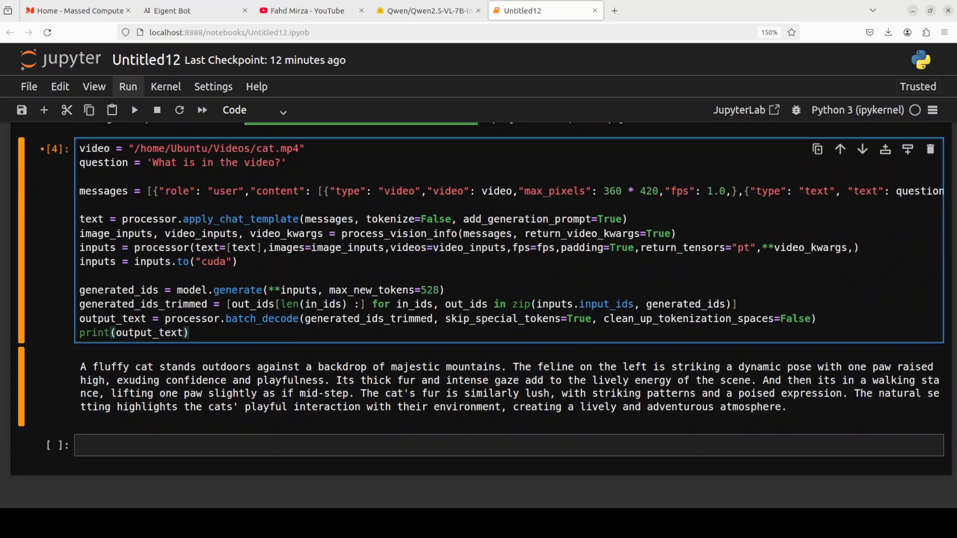
left_click(190, 332)
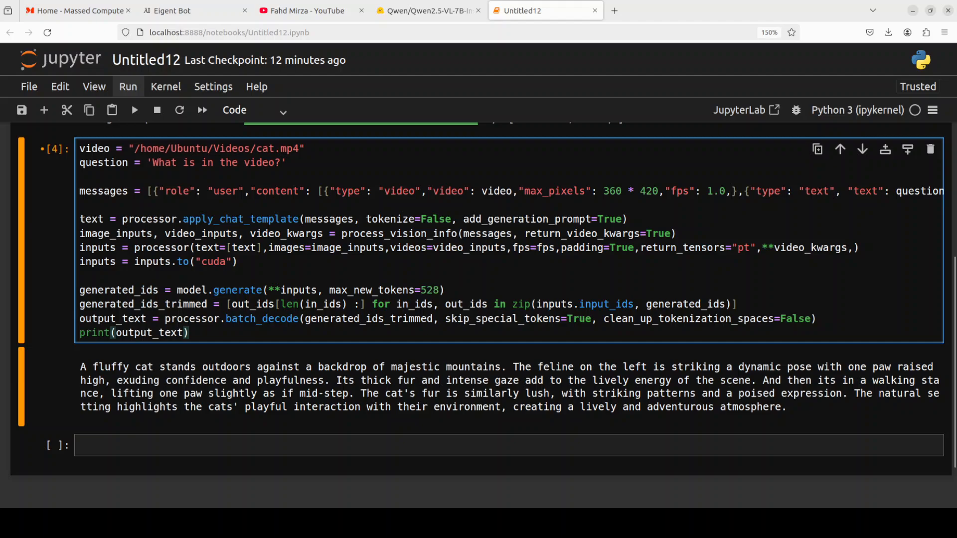
left_click(190, 333)
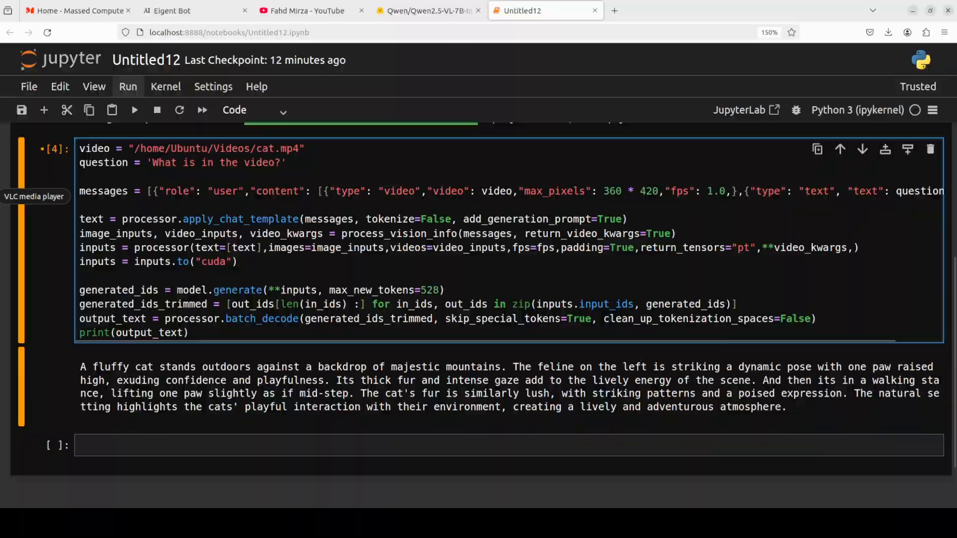
left_click(34, 196)
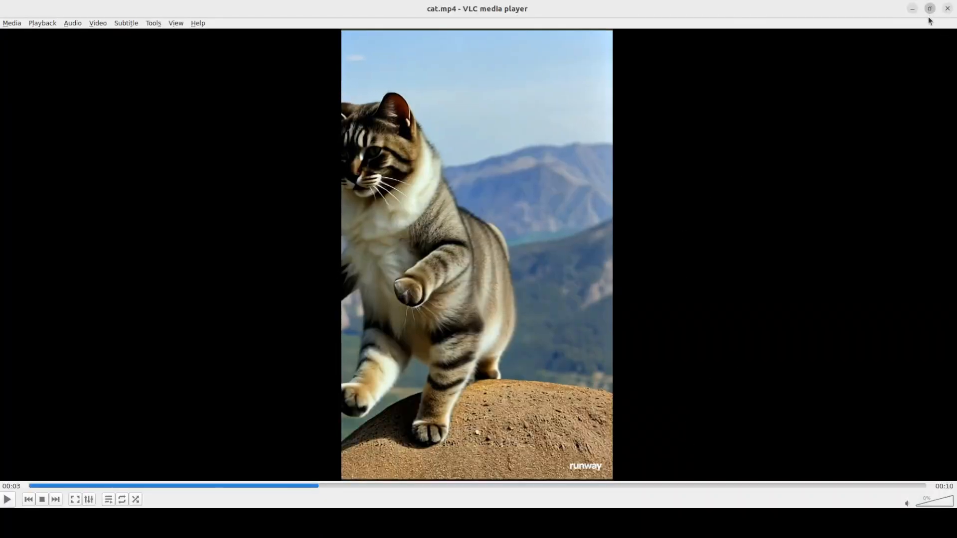
- Replay the cat clip in a smaller VLC window, then return to the notebook
left_click(928, 8)
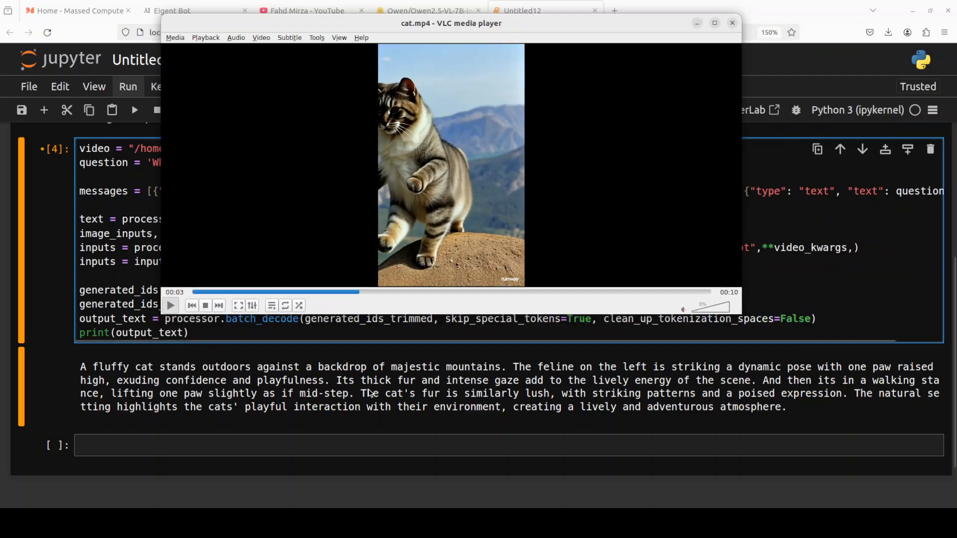
left_click(170, 305)
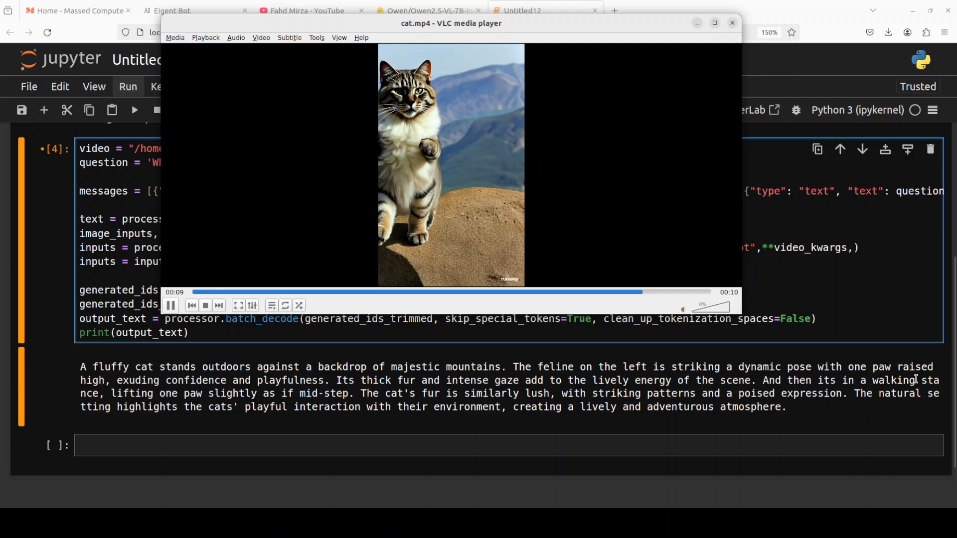
left_click(731, 22)
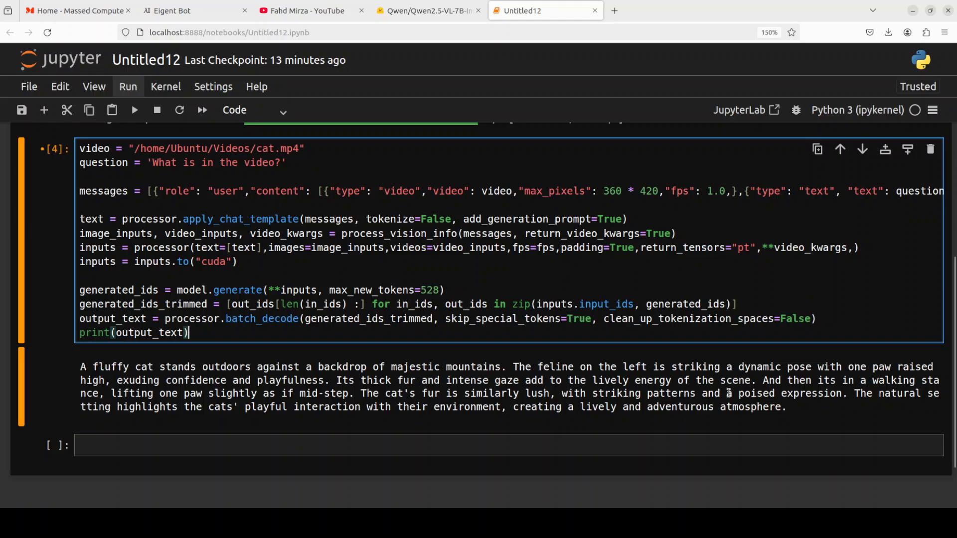
mouse_move(455, 421)
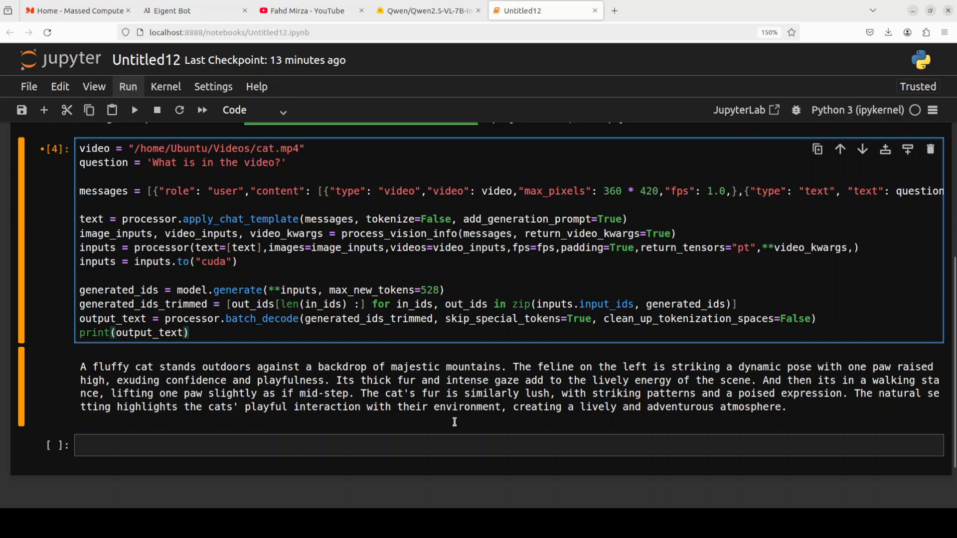
mouse_move(281, 402)
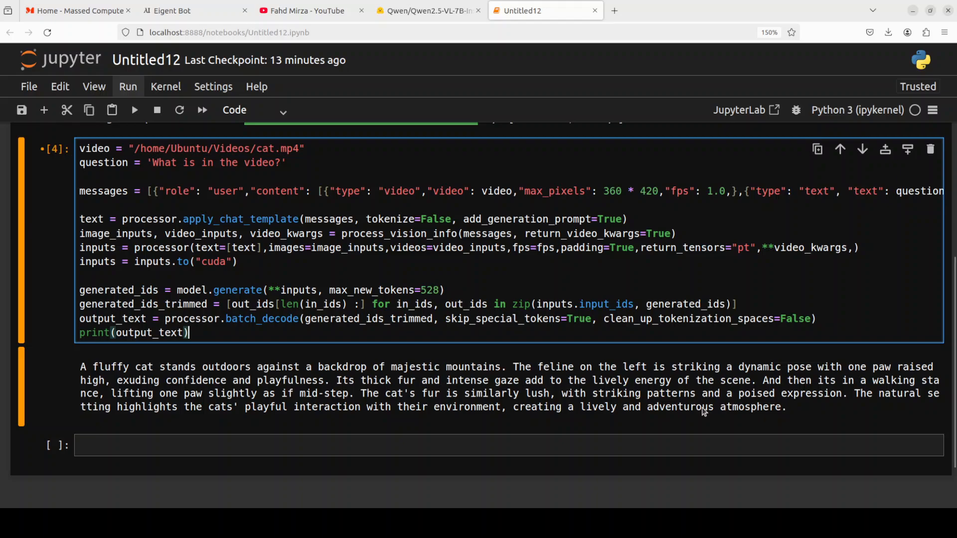
mouse_move(441, 389)
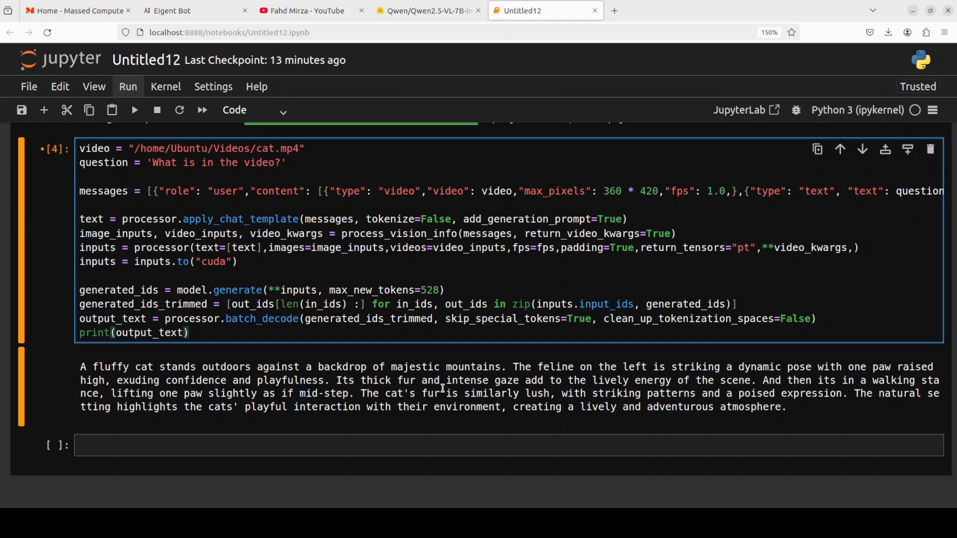
- Bring up a terminal over the notebook with nvidia-smi at the prompt
left_click(191, 332)
type("nvidia-smi")
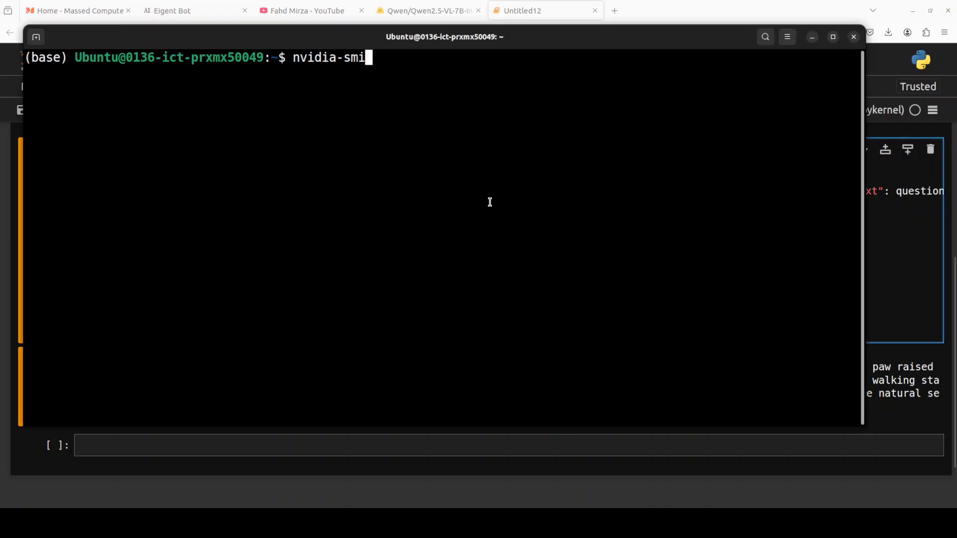
- Run nvidia-smi to see about 16 GB of 49 GB GPU memory in use
key("Return")
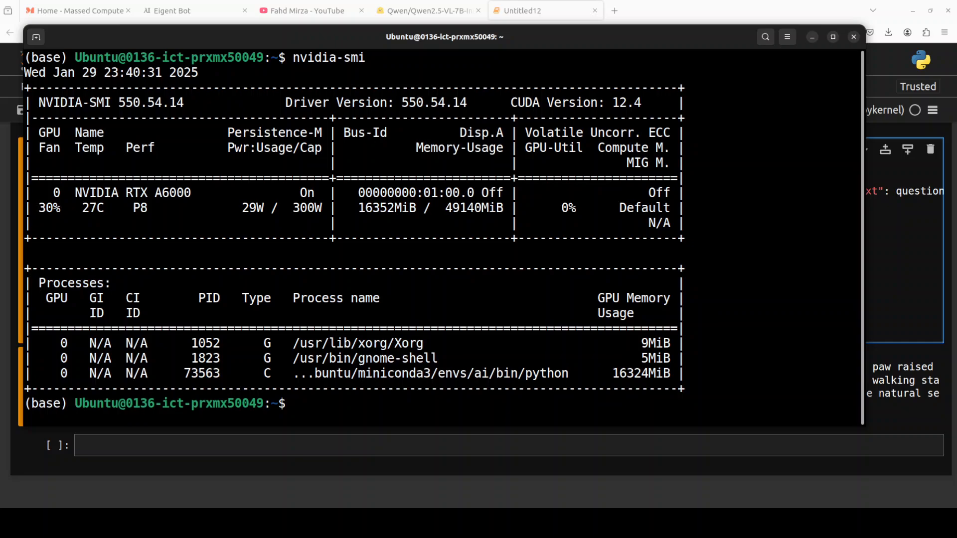
mouse_move(430, 182)
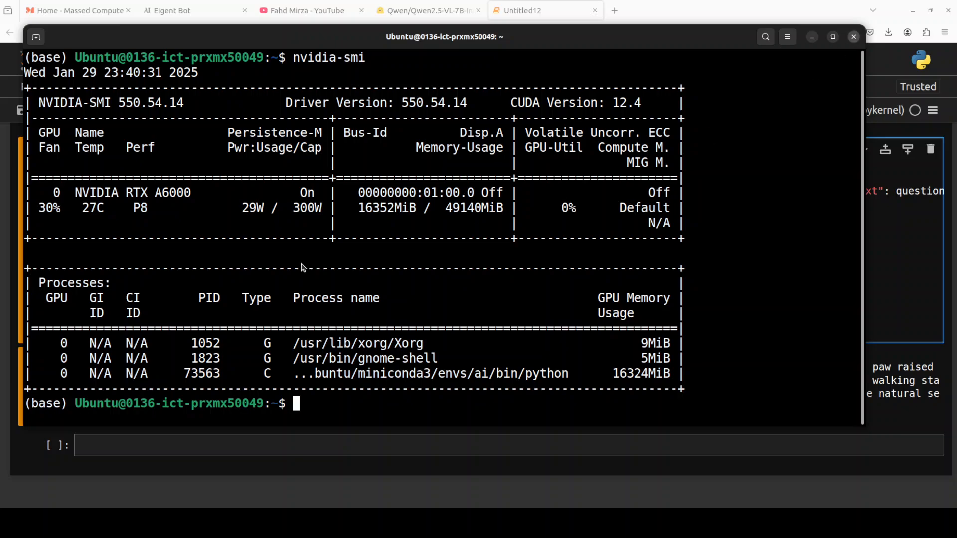
left_click(543, 10)
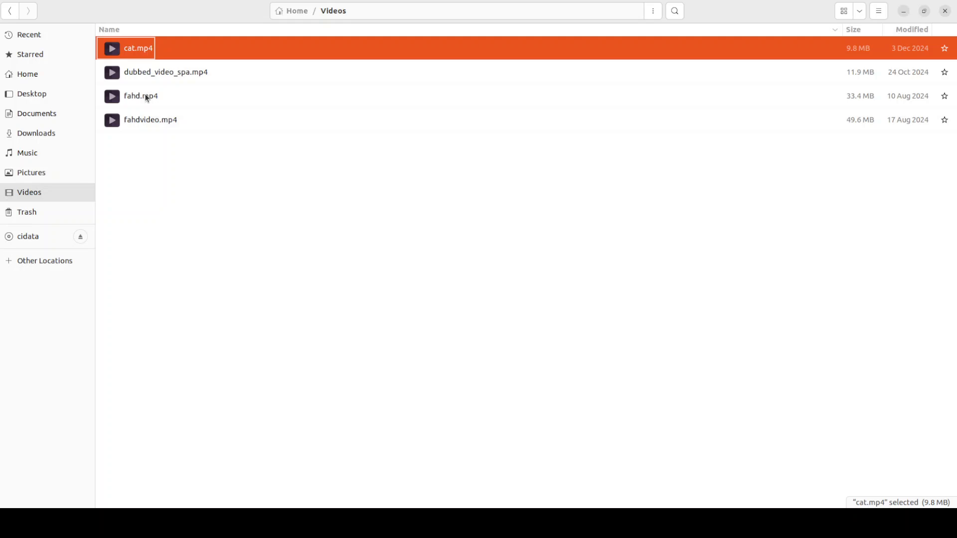
- Play fahd.mp4 from the Videos folder in VLC, then close the player
double_click(141, 95)
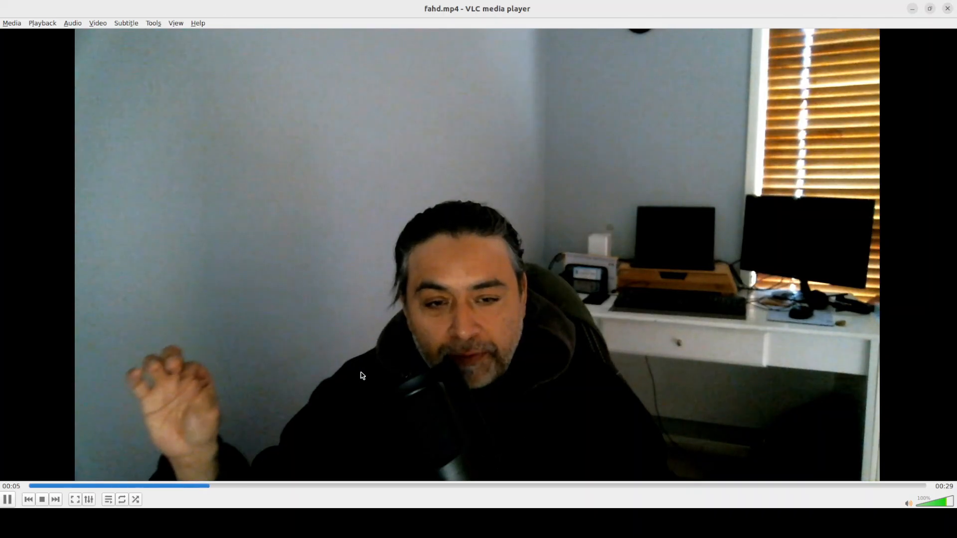
mouse_move(616, 280)
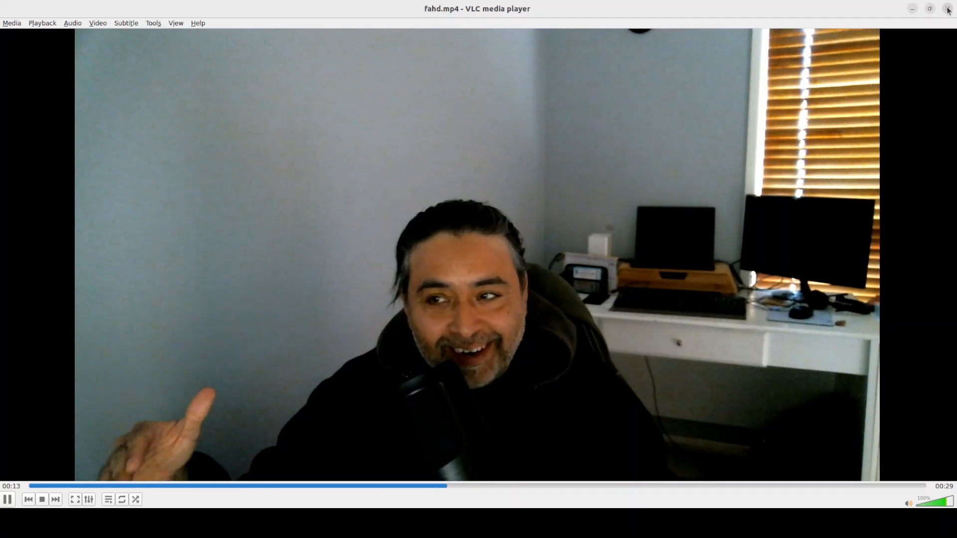
left_click(947, 8)
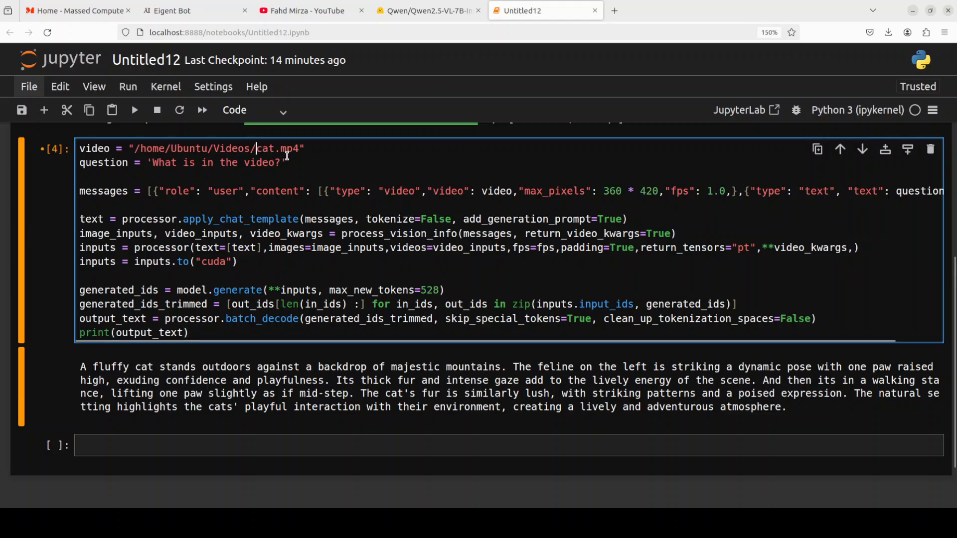
- Replace 'cat' with 'fahd' in the cell's video path and rerun it
key("Backspace")
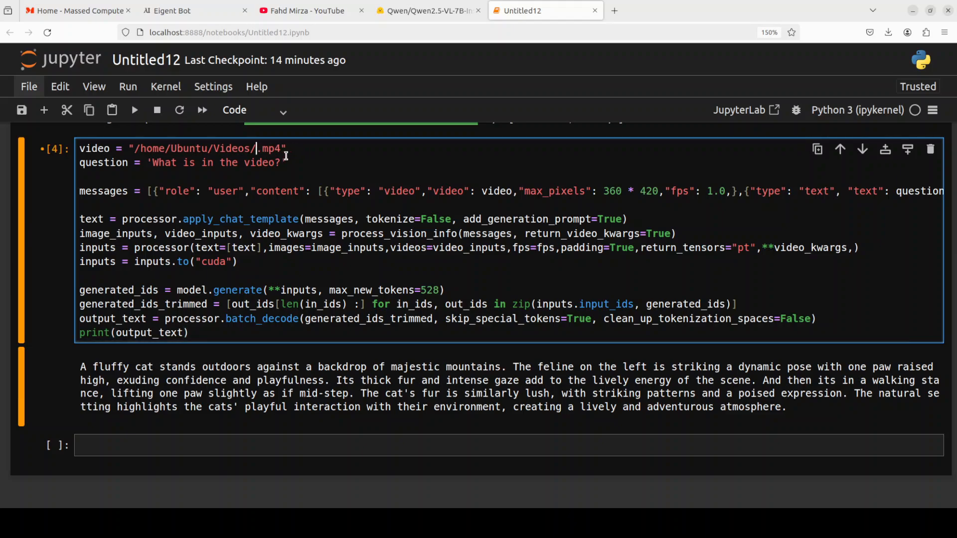
type("fahd")
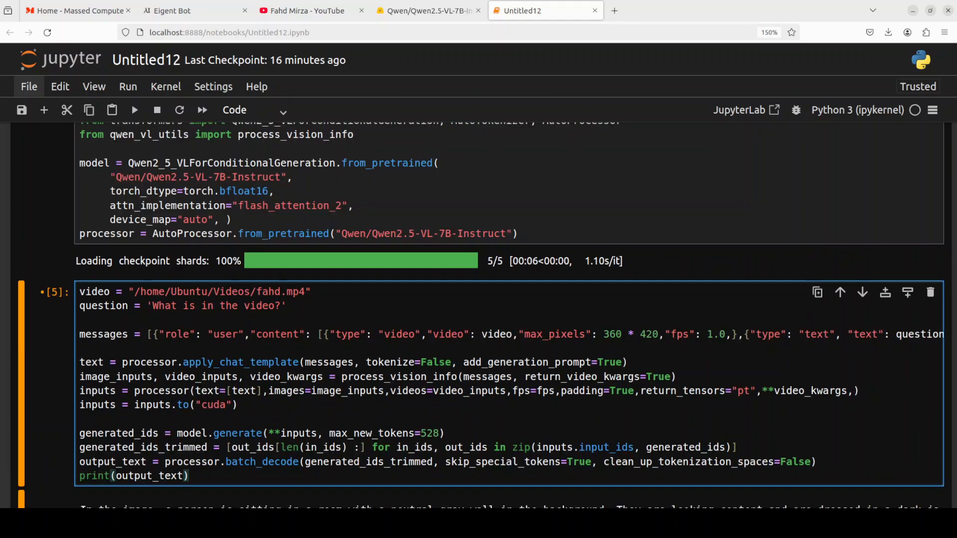
- Scroll through the home-office description and highlight the word 'image' in it
left_click(190, 476)
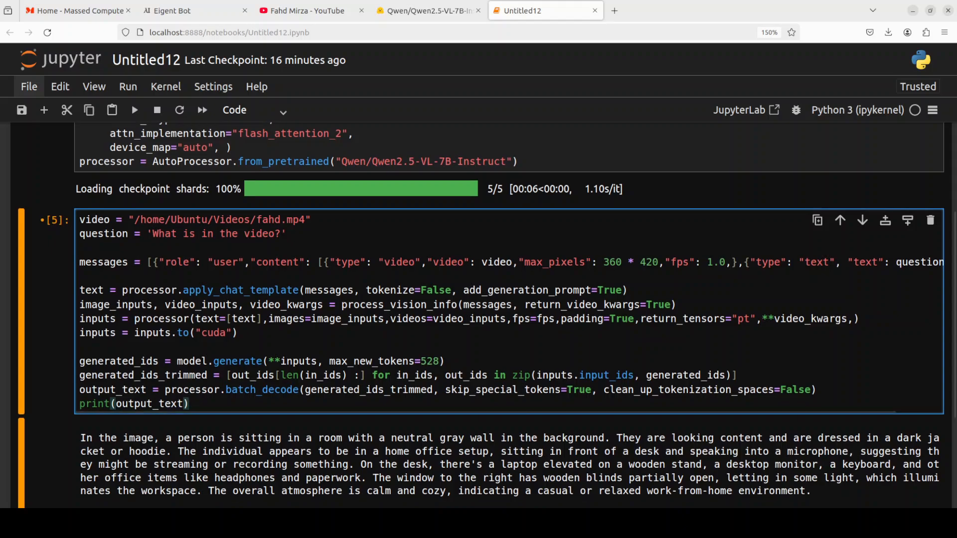
scroll("down", 3)
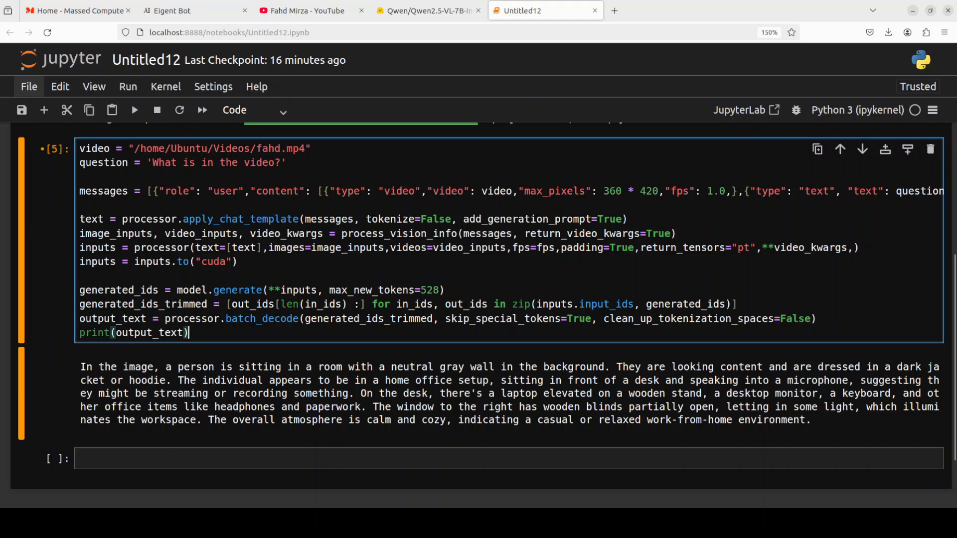
double_click(139, 367)
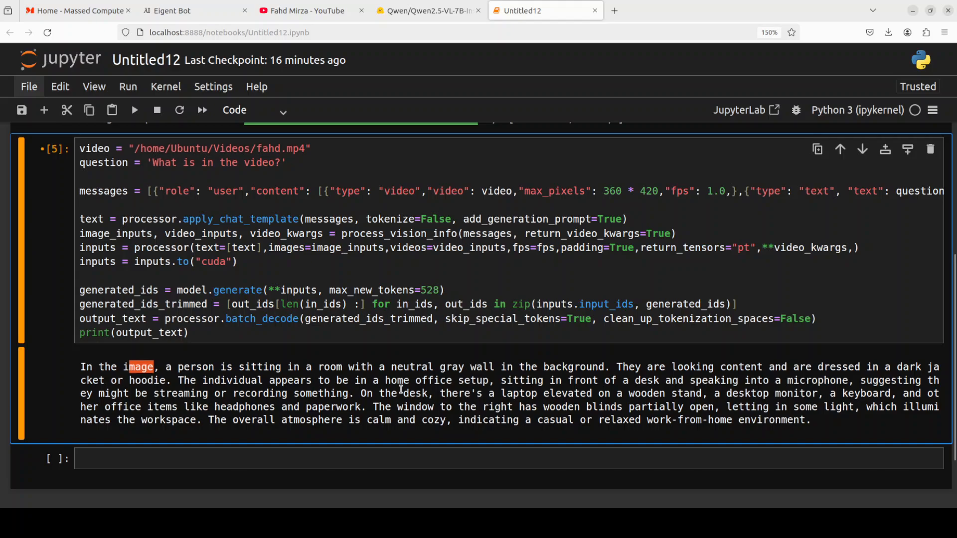
mouse_move(707, 394)
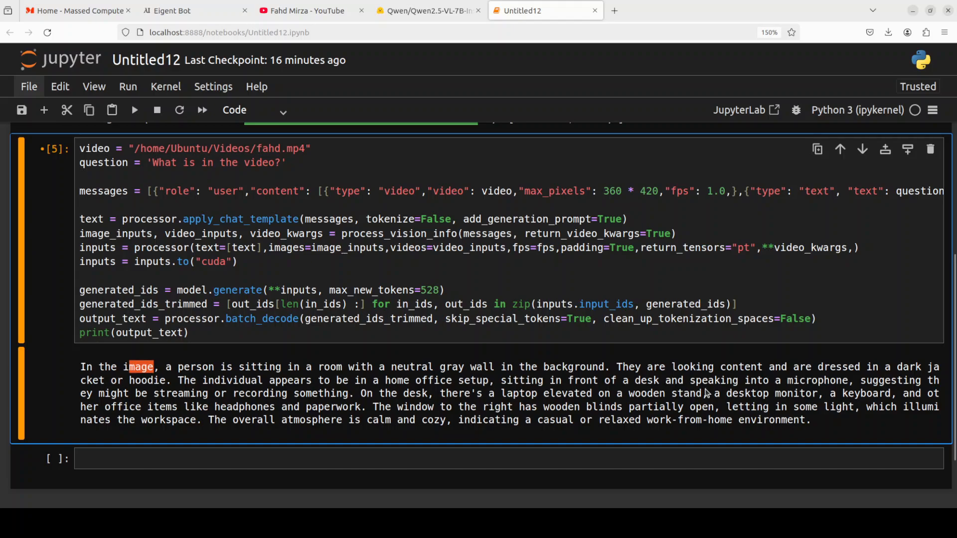
mouse_move(864, 391)
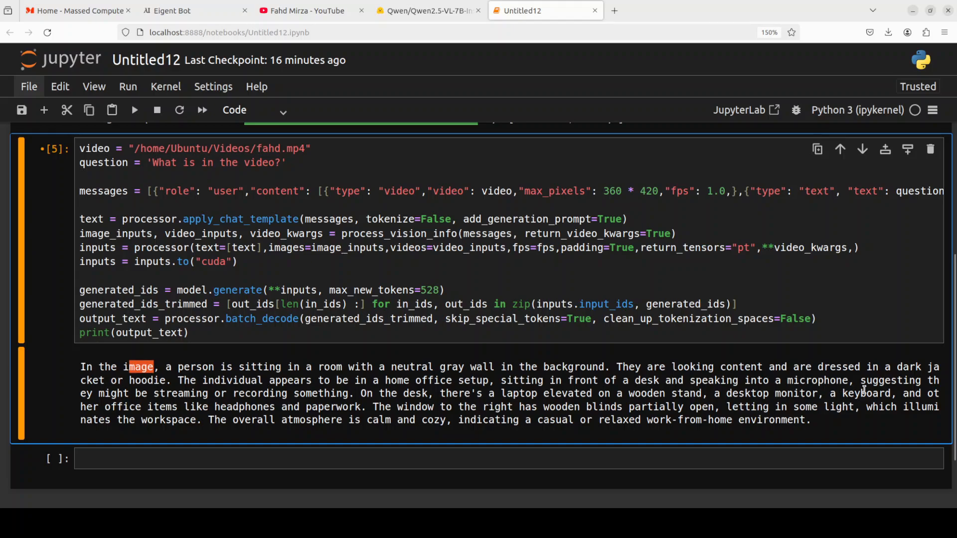
mouse_move(580, 442)
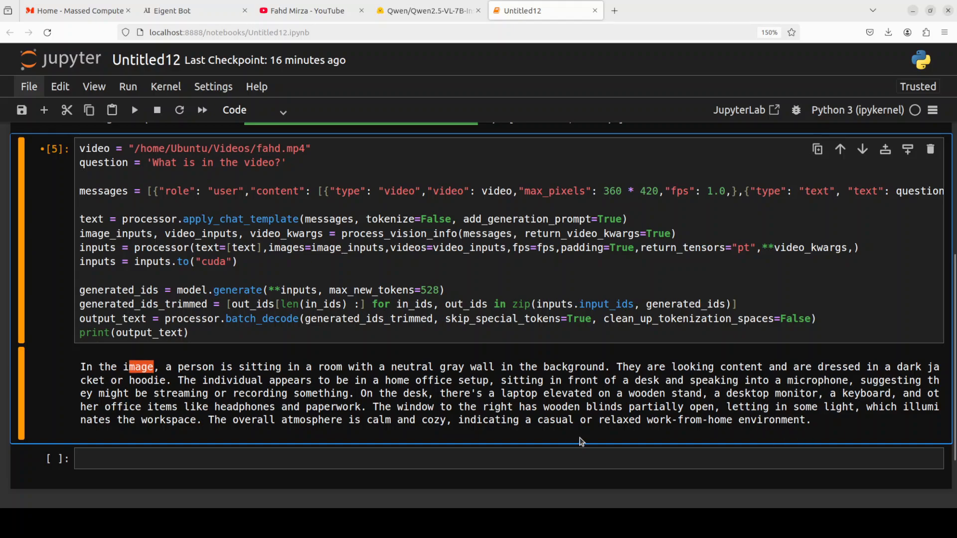
mouse_move(354, 404)
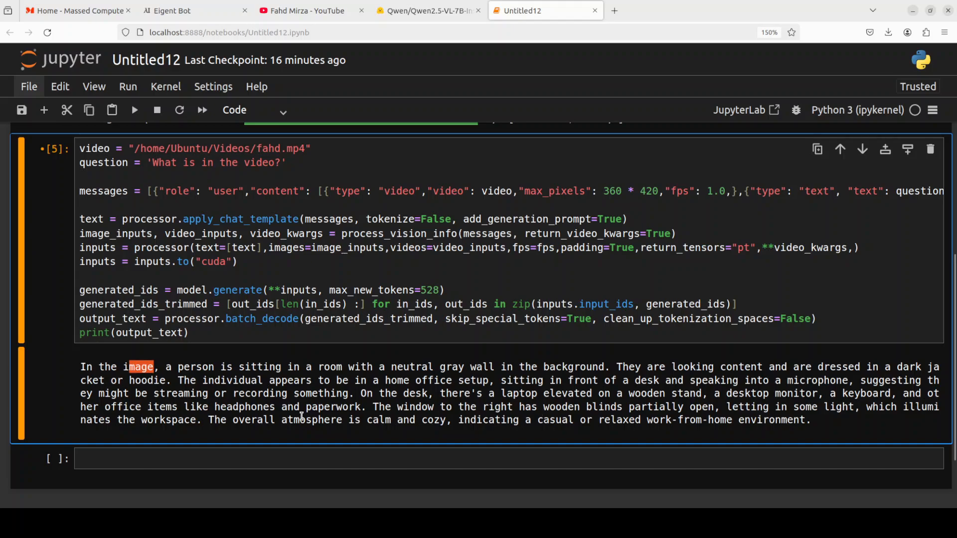
mouse_move(447, 417)
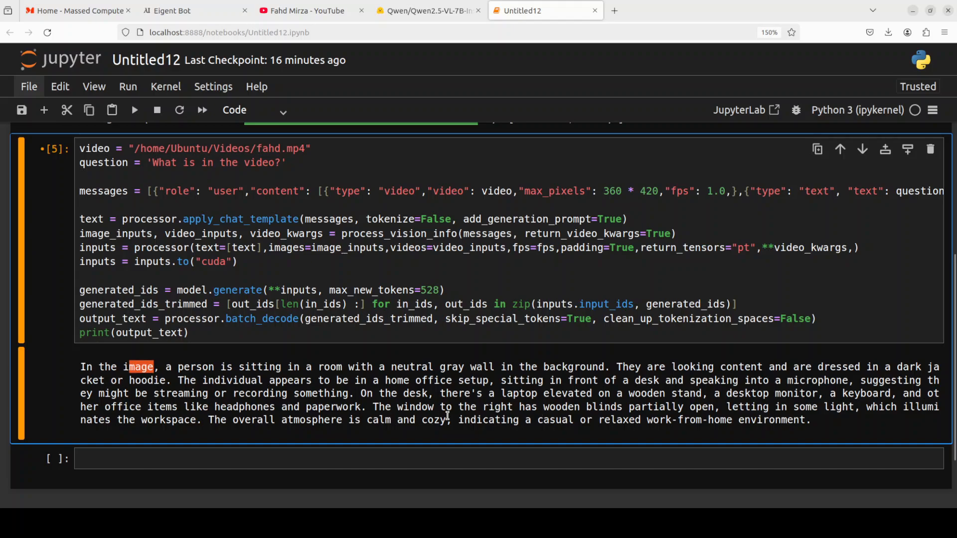
mouse_move(794, 403)
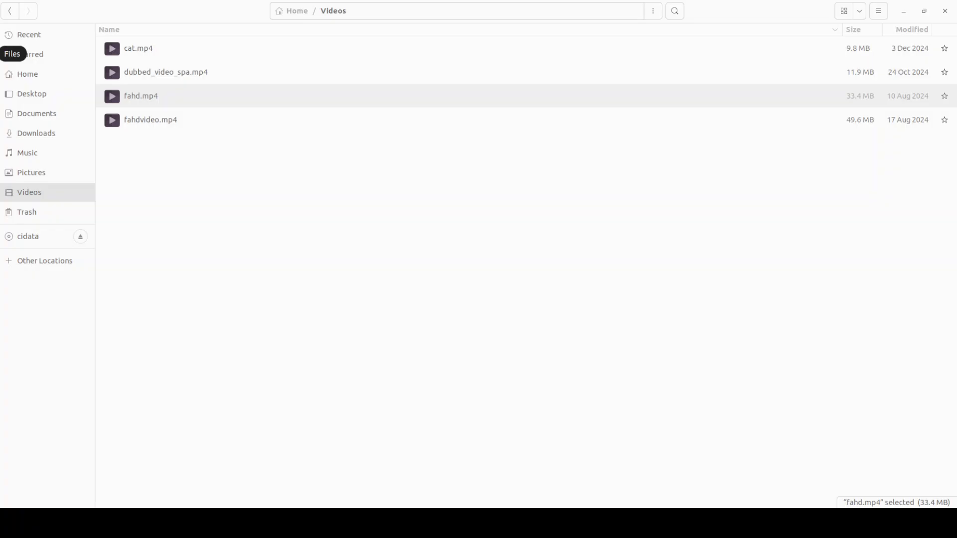
- Replay fahd.mp4 in VLC to nine seconds, then close the player
double_click(141, 96)
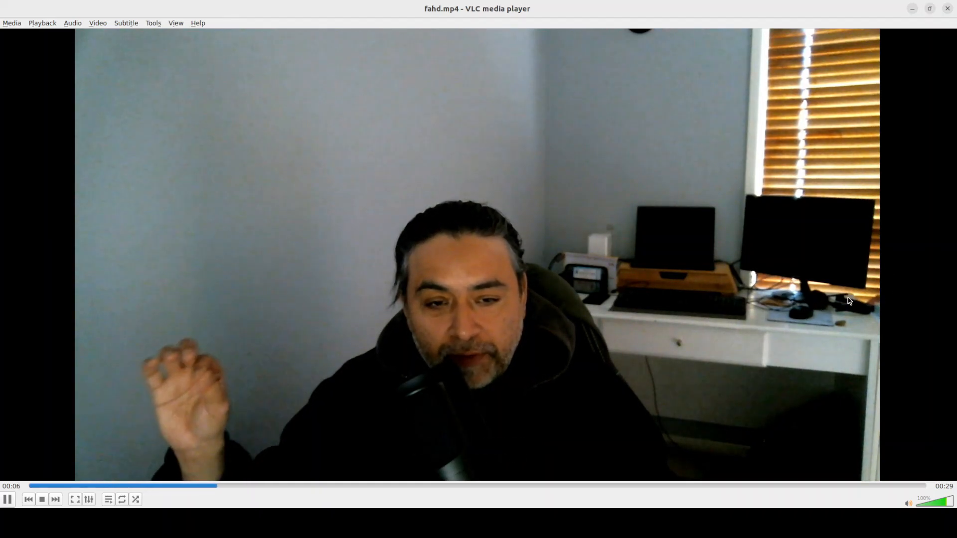
mouse_move(444, 439)
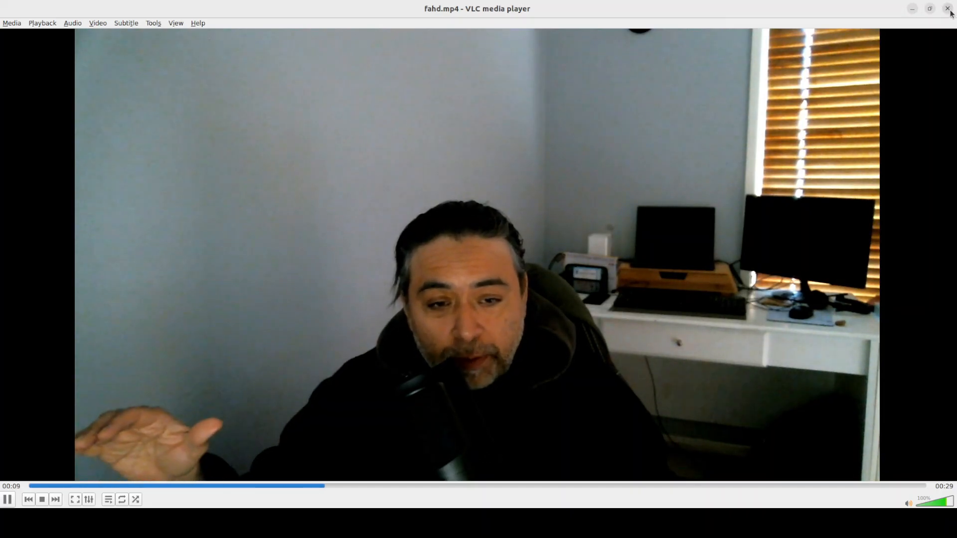
left_click(950, 8)
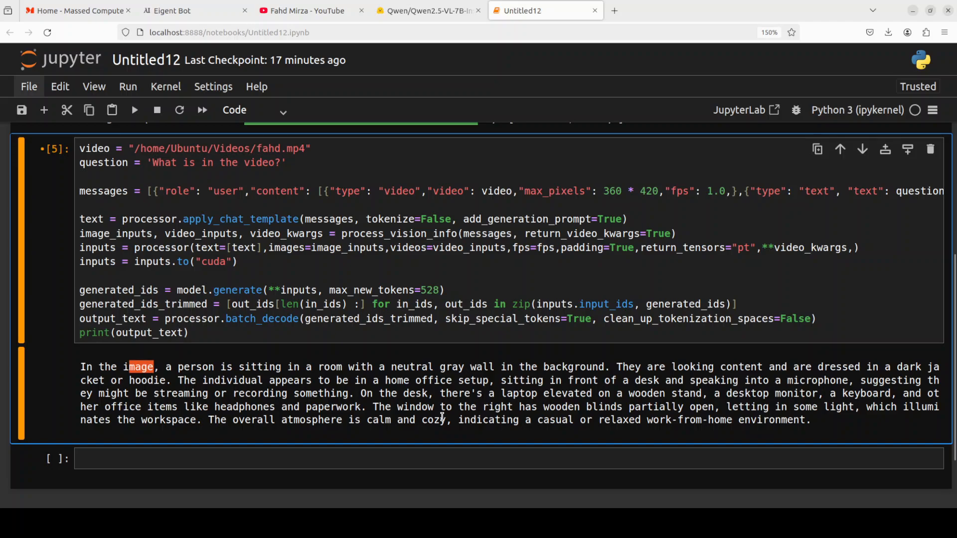
mouse_move(740, 413)
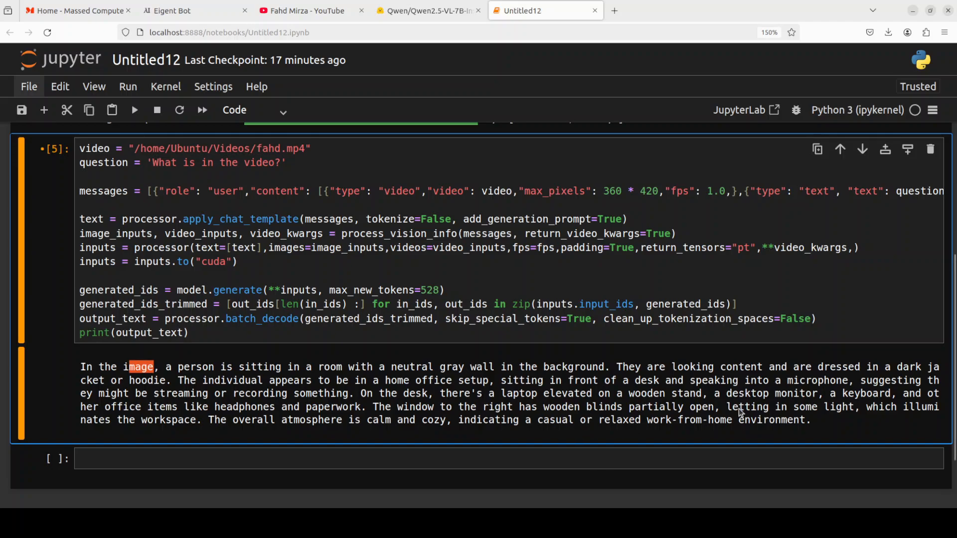
mouse_move(688, 433)
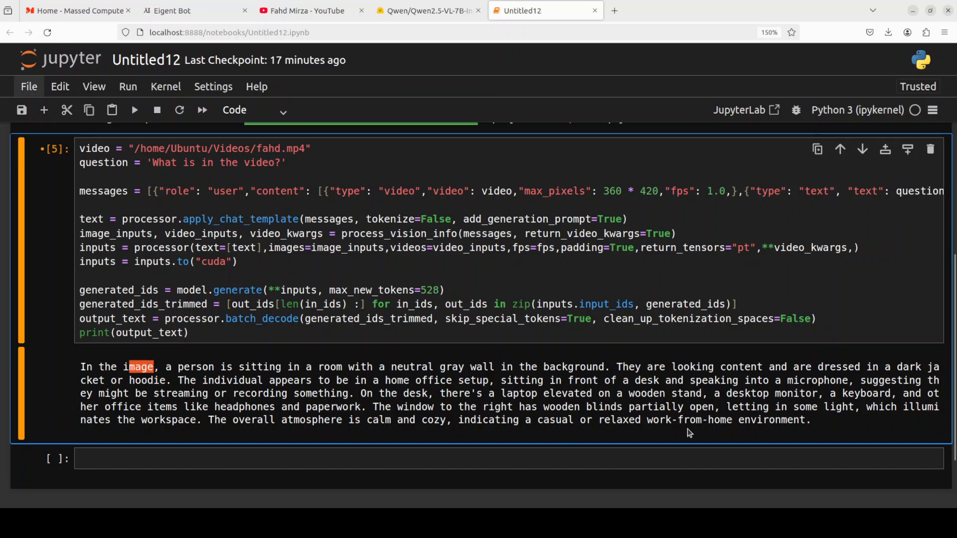
mouse_move(835, 425)
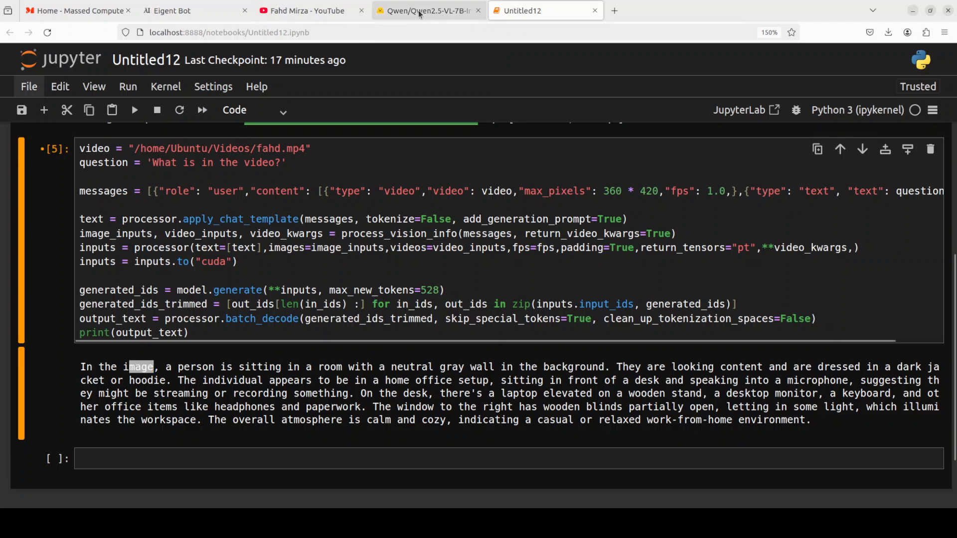
- View the Qwen2.5-VL-7B-Instruct model page, then the YouTube qwen2.5 search results
left_click(421, 10)
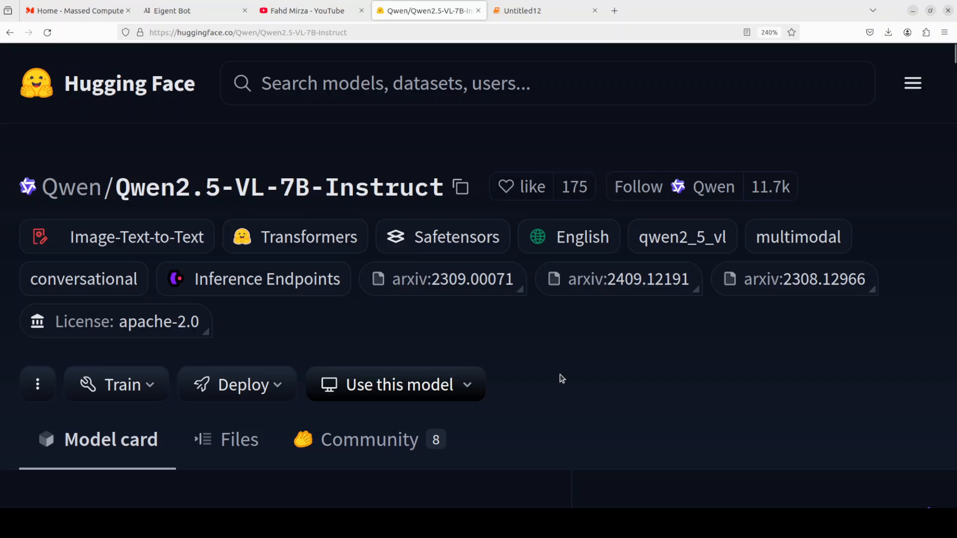
mouse_move(552, 369)
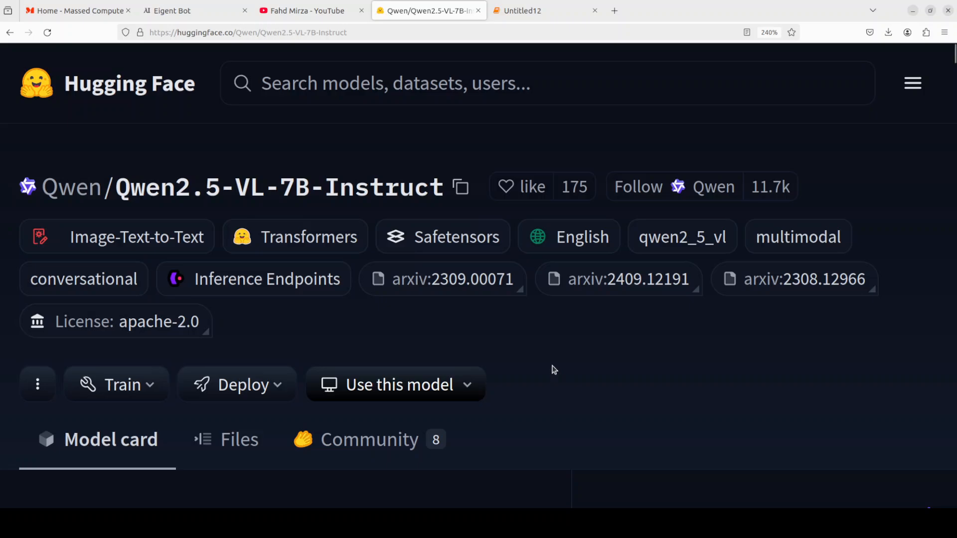
mouse_move(400, 154)
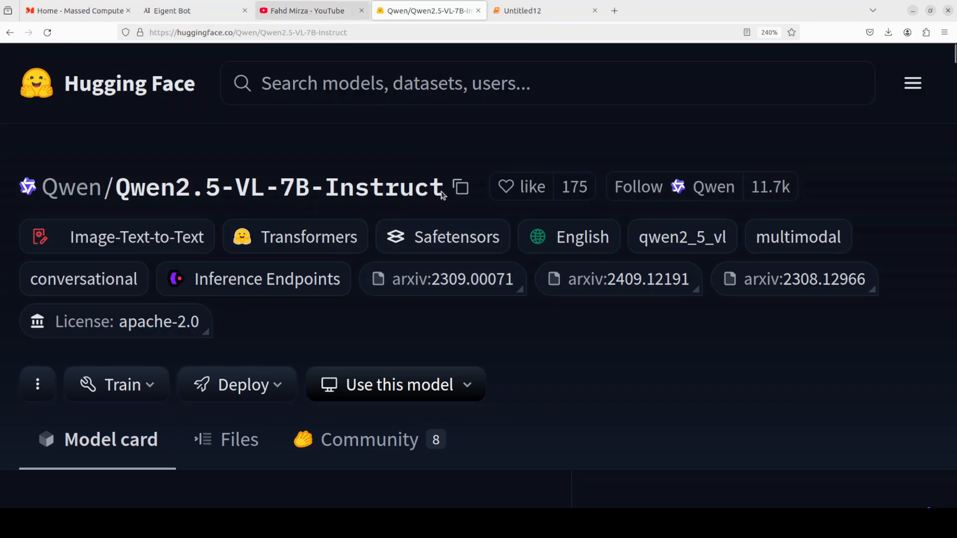
left_click(308, 10)
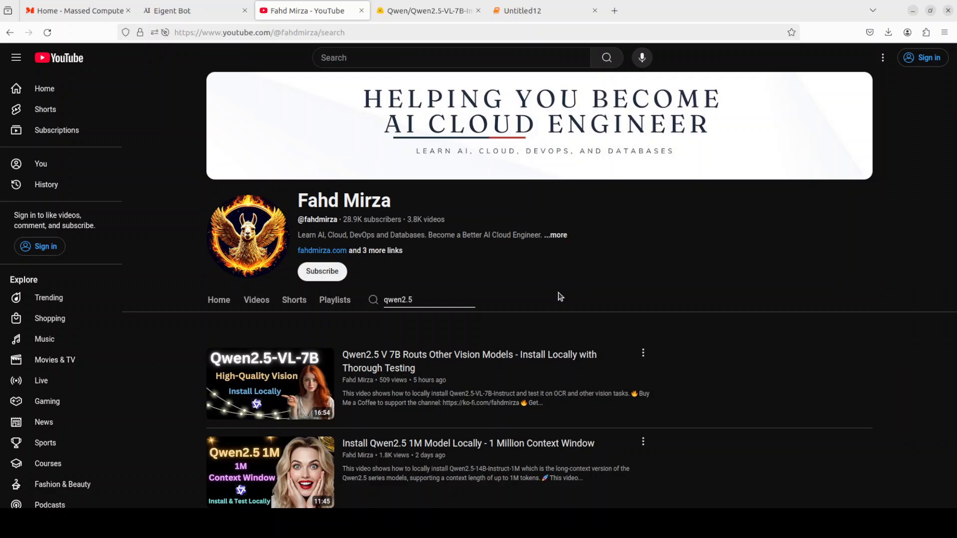